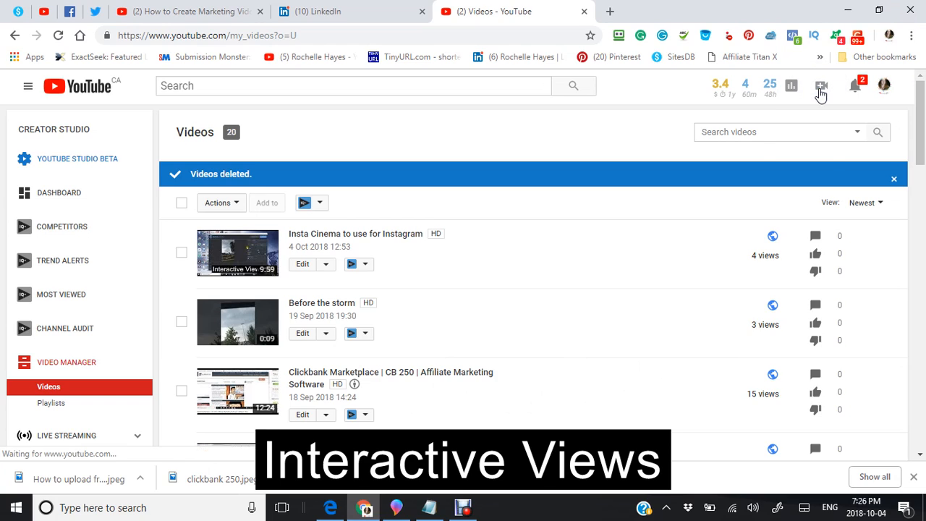
- Start a new upload from the Create menu, reaching the Upload video page
click(821, 87)
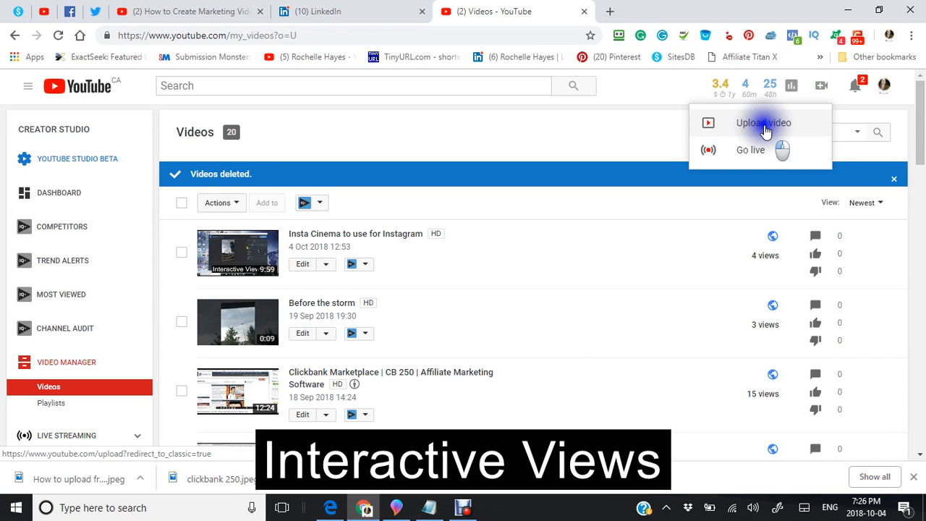
click(764, 122)
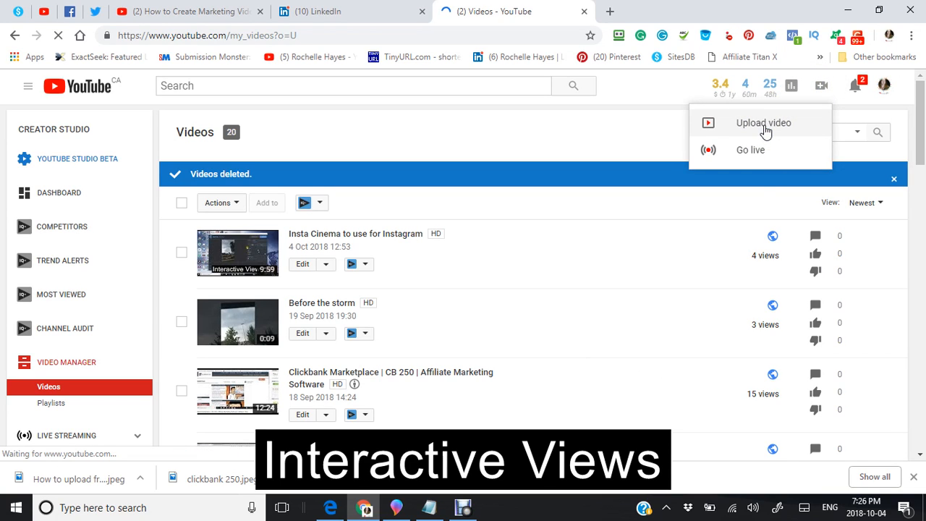
click(765, 122)
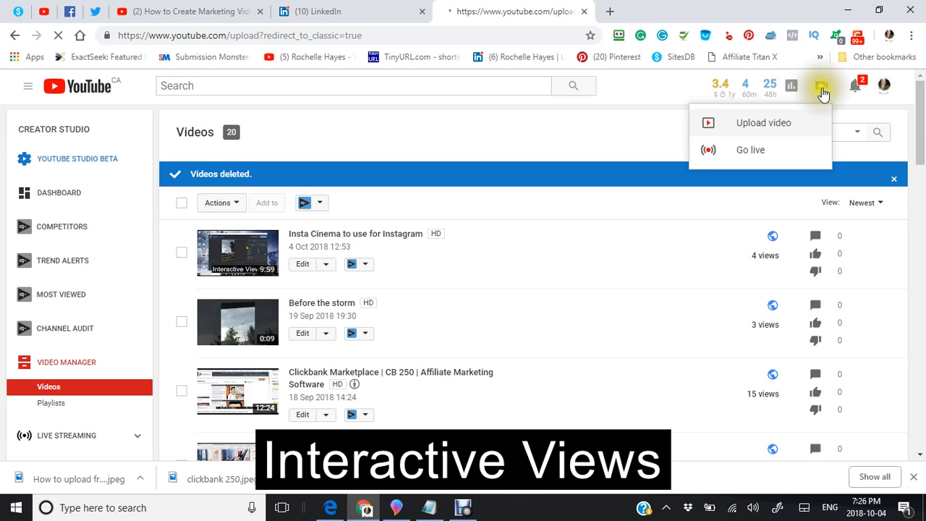
click(763, 121)
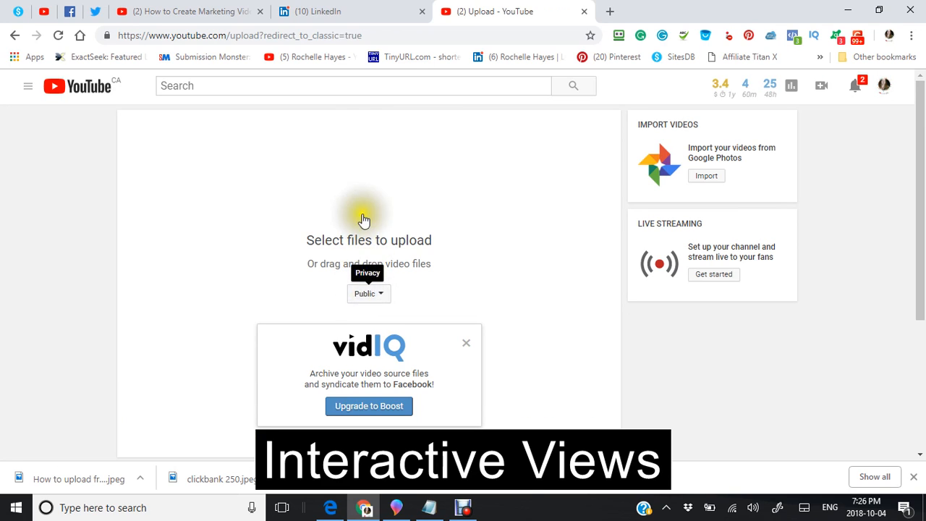
click(364, 217)
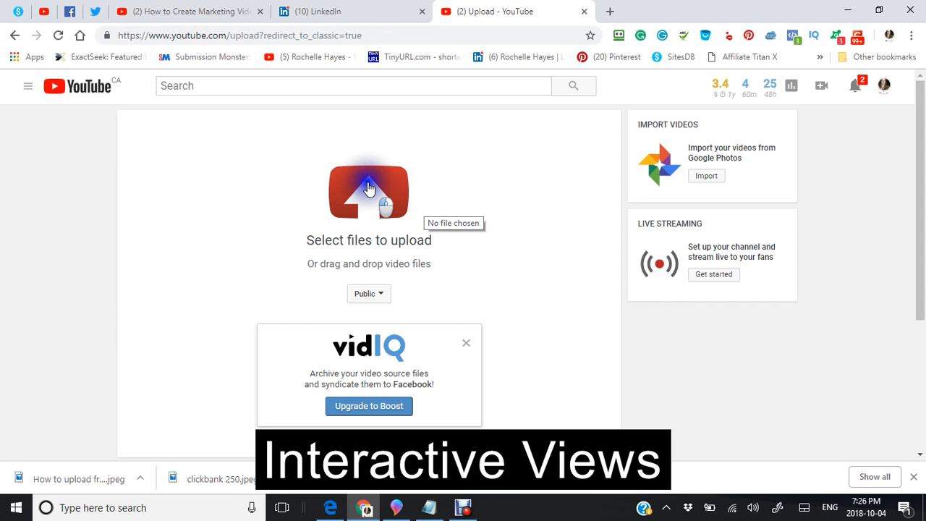
- Select the recent file 'Best Way to Share On Youtube' from Quick access as the upload
click(368, 190)
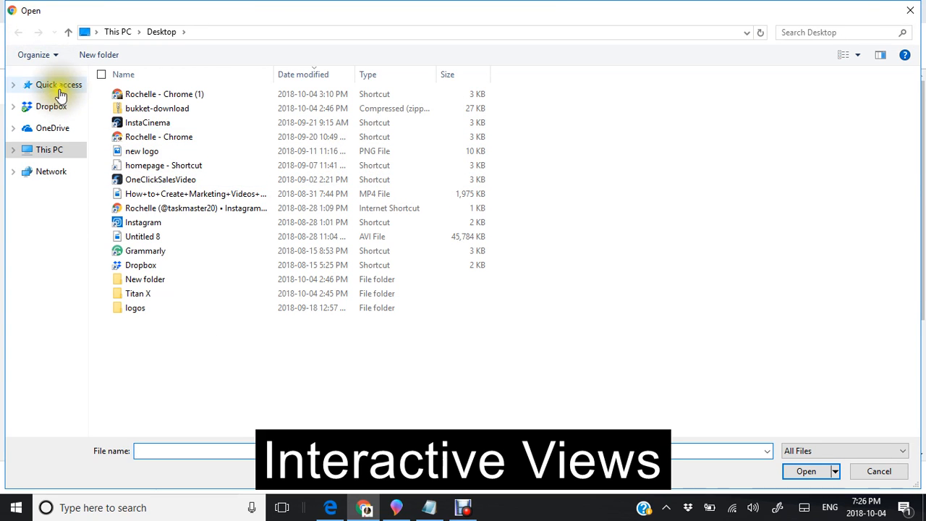
click(58, 84)
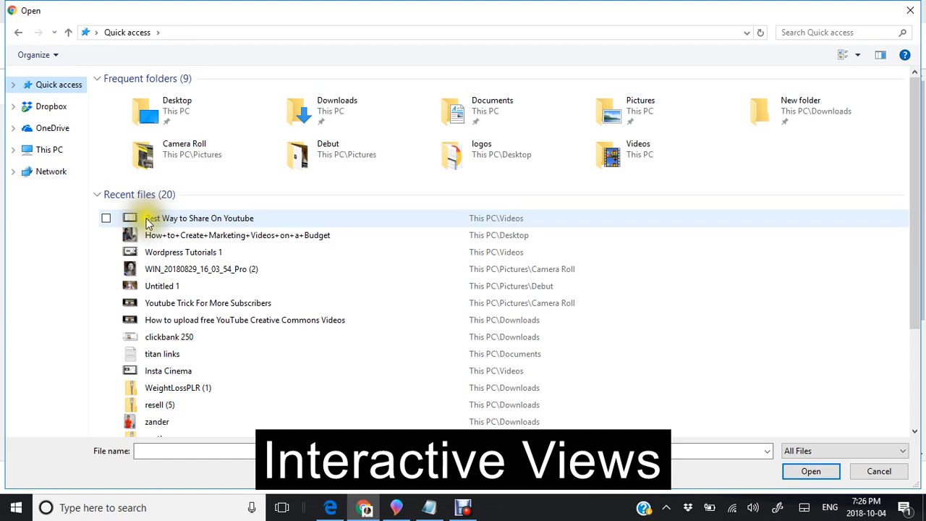
click(199, 217)
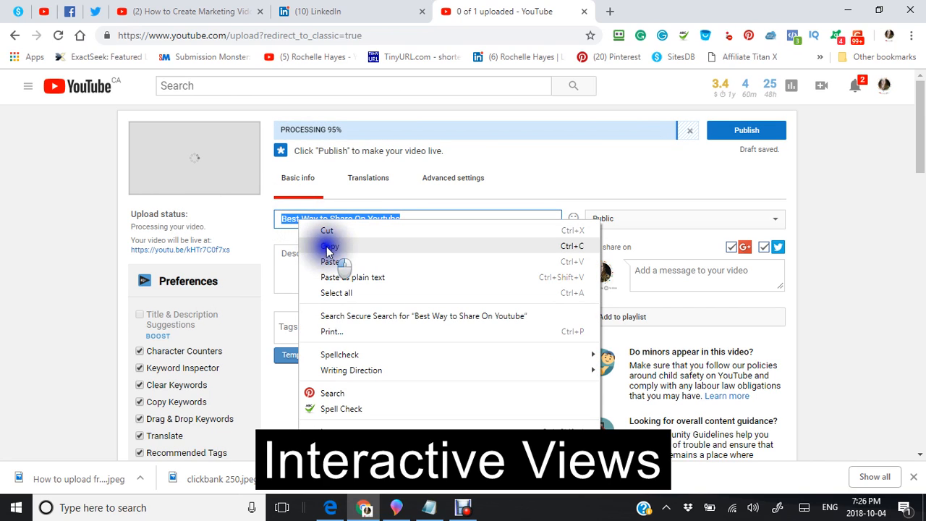
- Enter the title 'Best Way to Share On Youtube' and begin the description about using the social icons
click(296, 264)
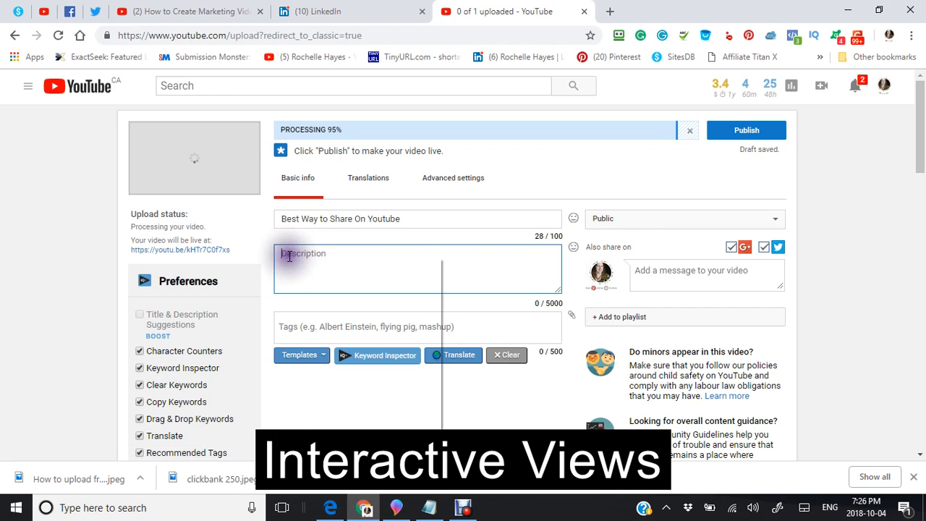
text(Best Way to Share On Youtube)
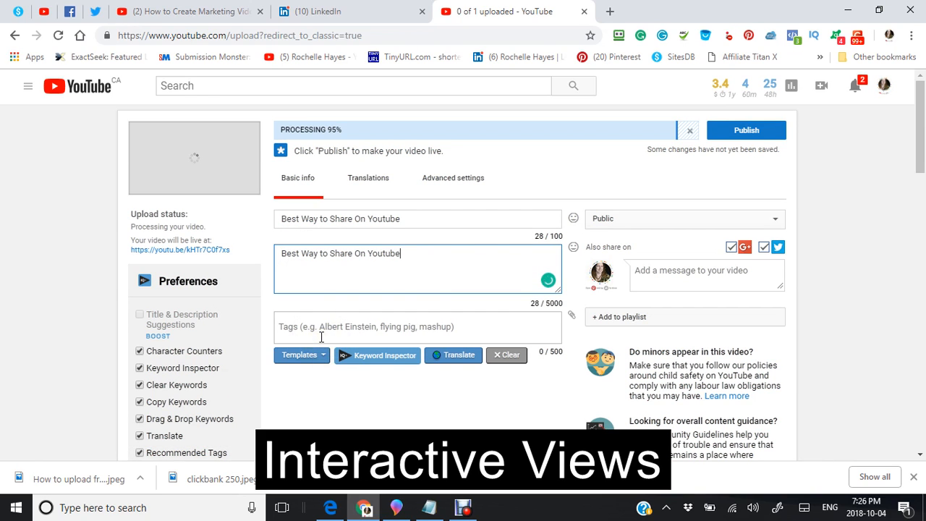
mouse_move(414, 218)
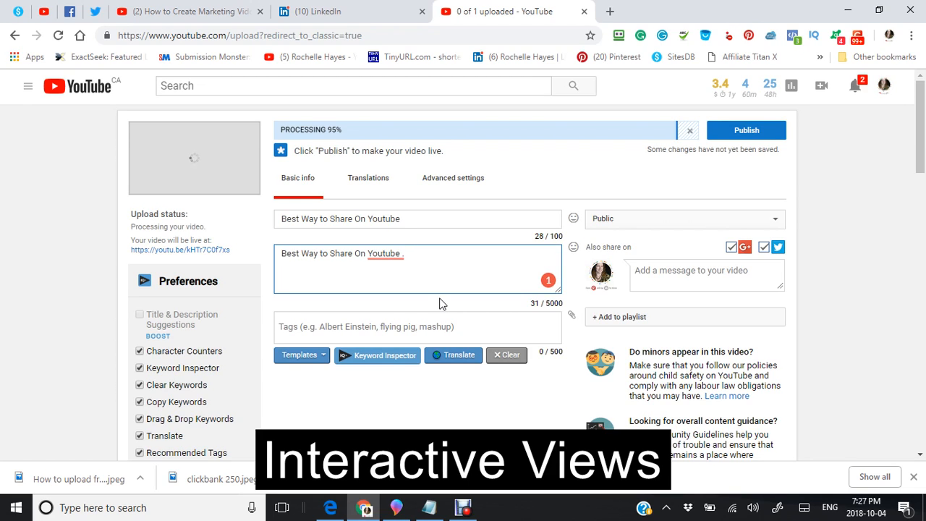
text(by)
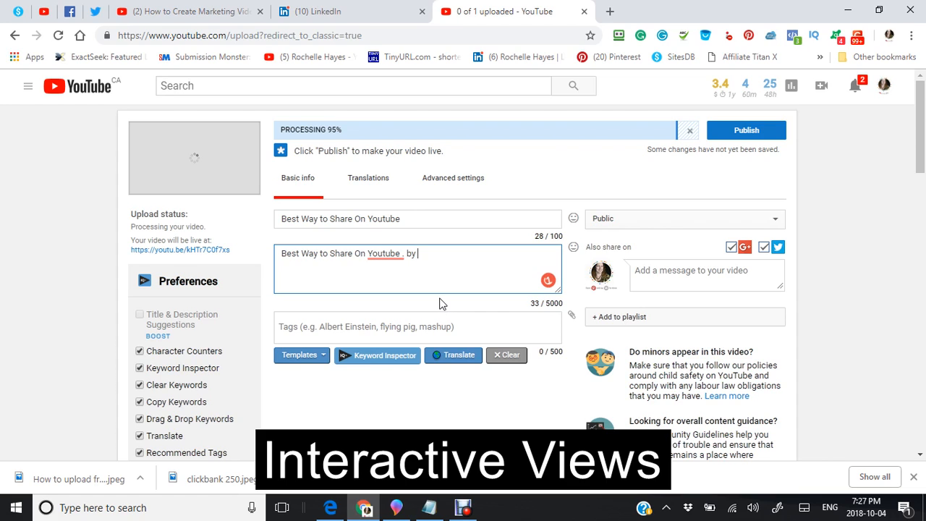
key(Backspace)
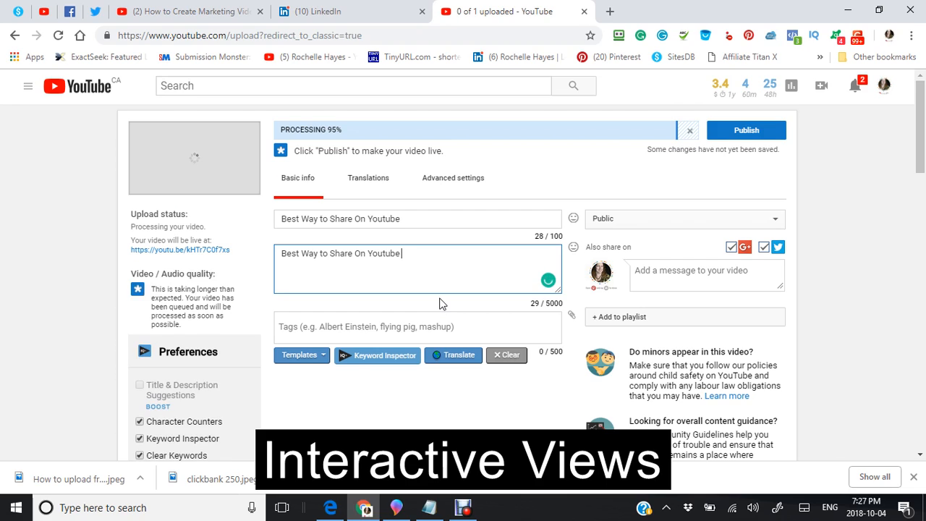
text(by)
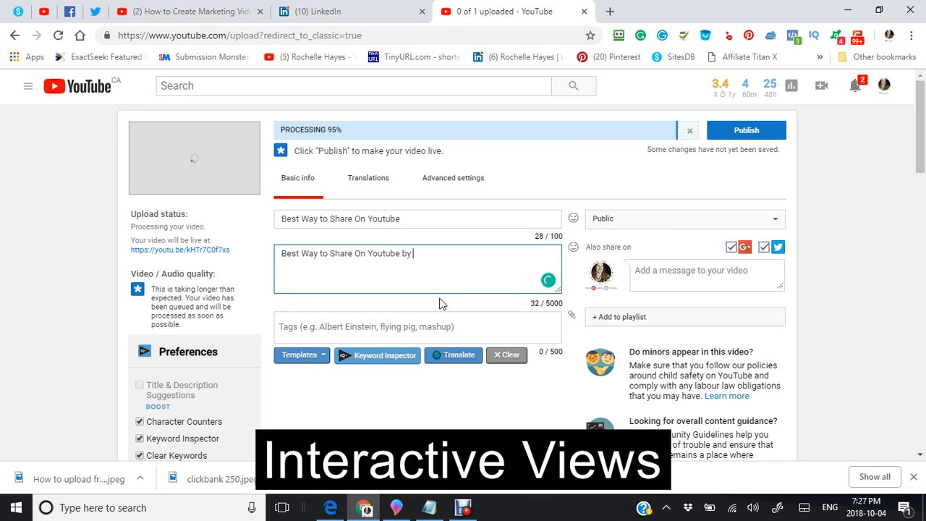
text(using)
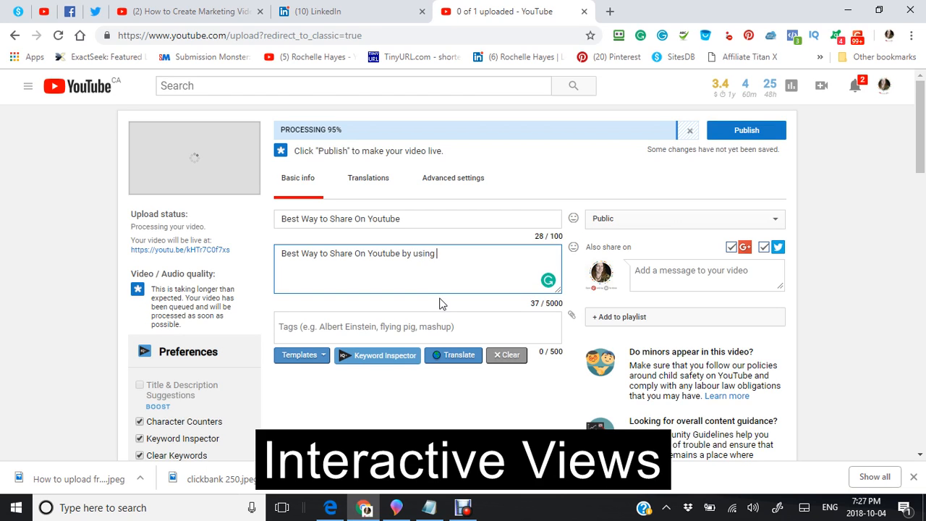
text(the soc)
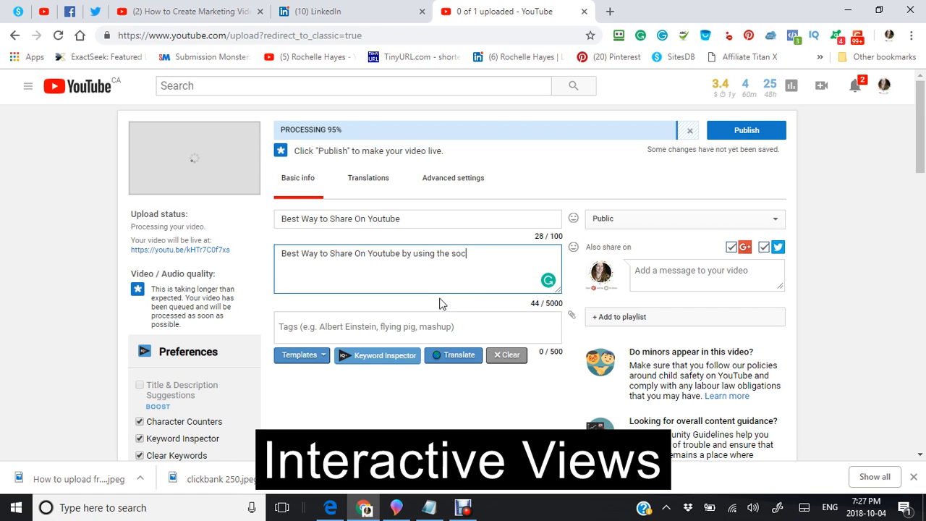
text(ial icons of facebook)
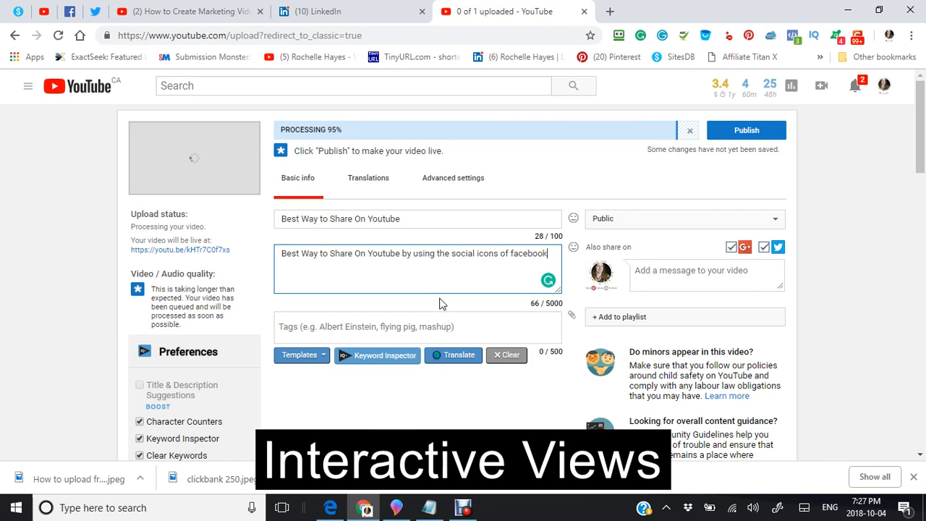
- Finish the description listing Facebook, Twitter, Pintrest, Tumbler and LinkedIn, fixing the Facebook spelling
text(, tw)
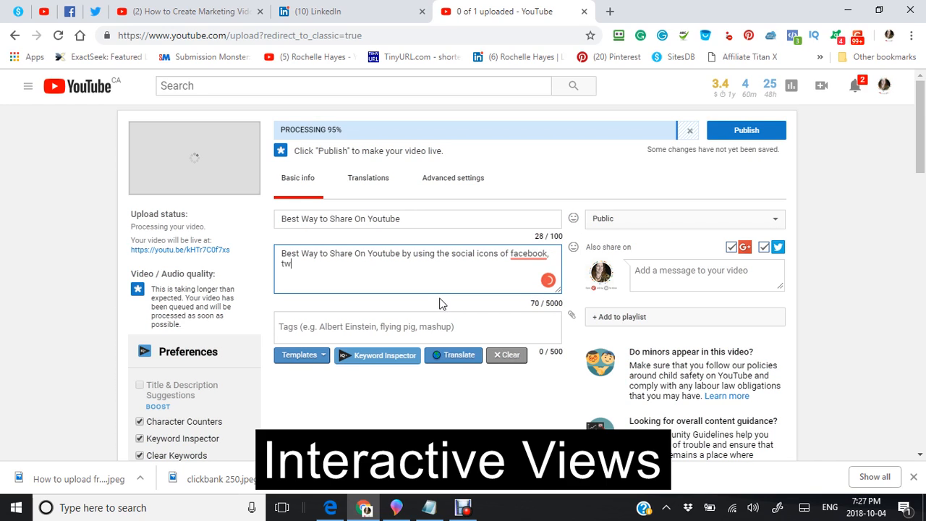
text(i)
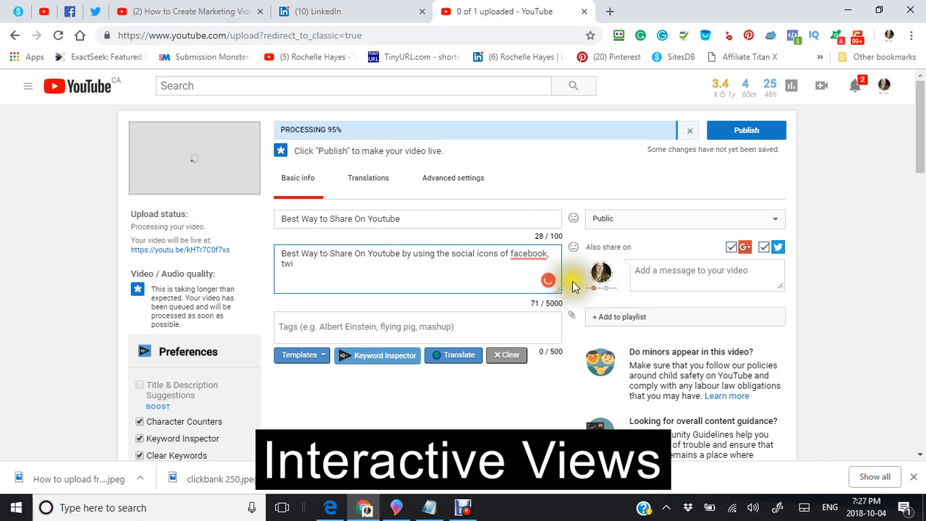
right_click(509, 253)
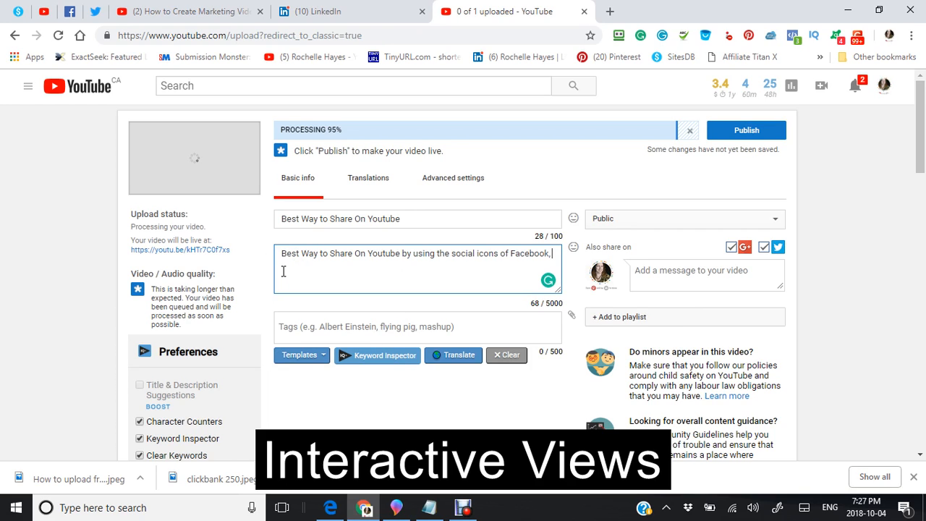
text(Twi)
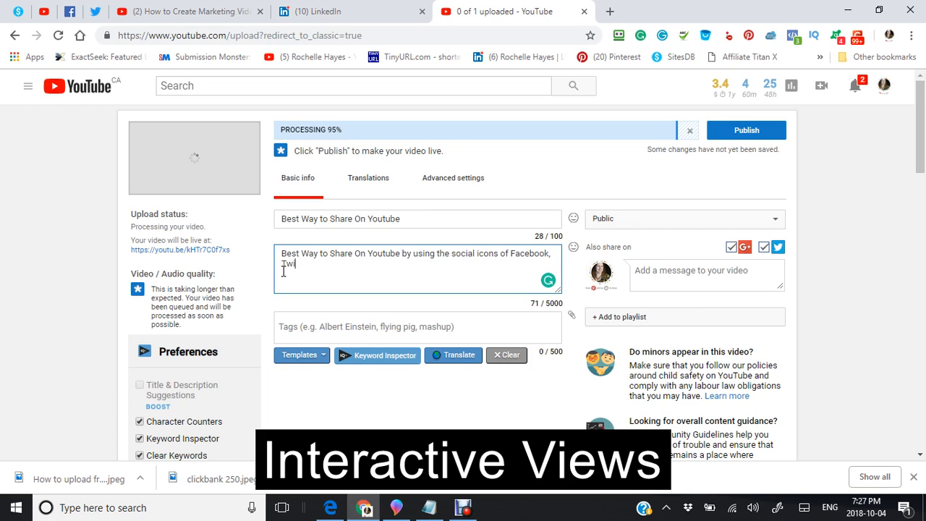
text(tter,)
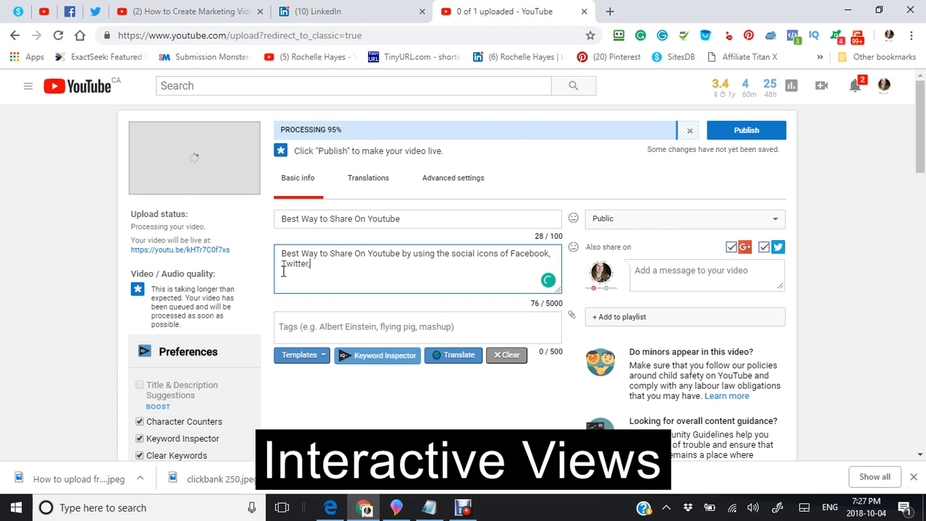
text(Pintrest)
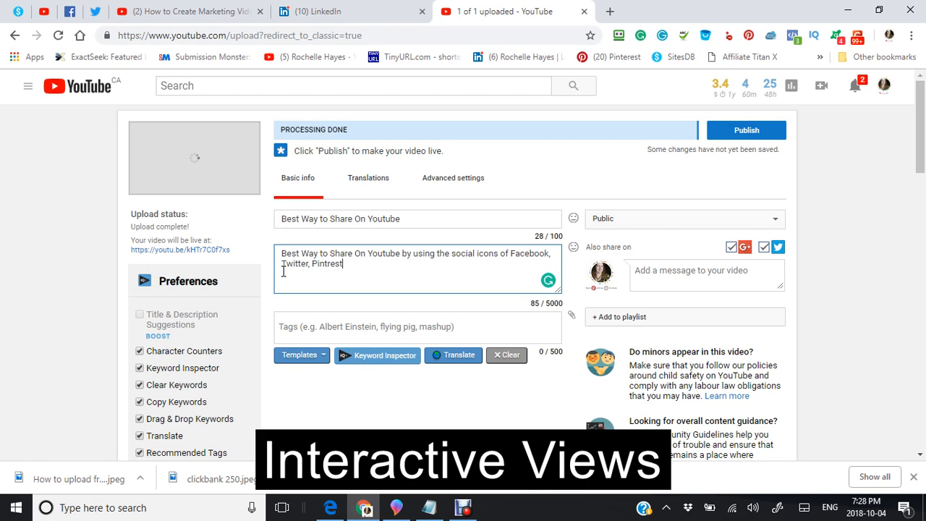
text(,)
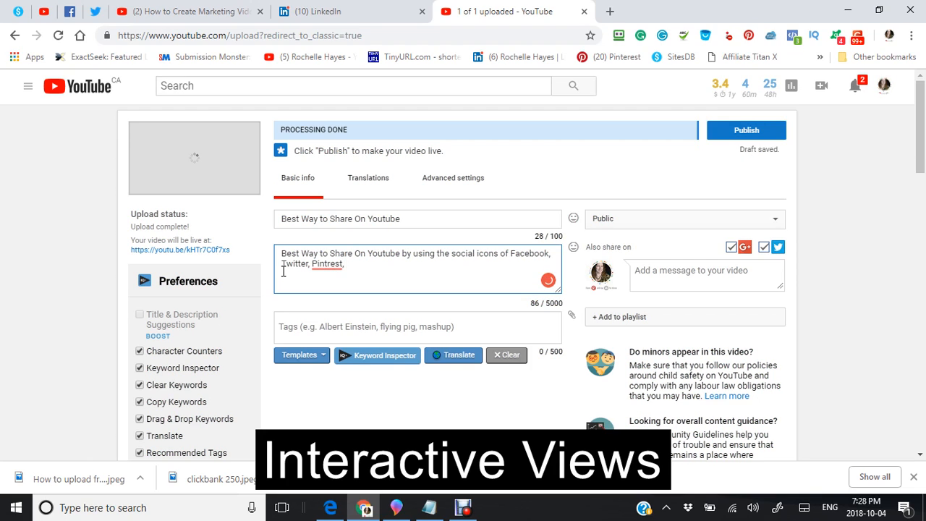
text(Tumb)
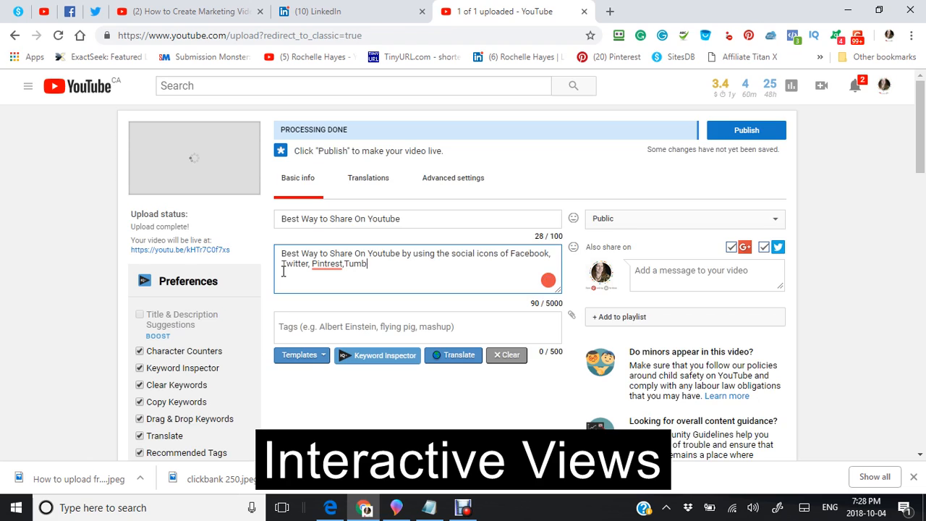
text(ler)
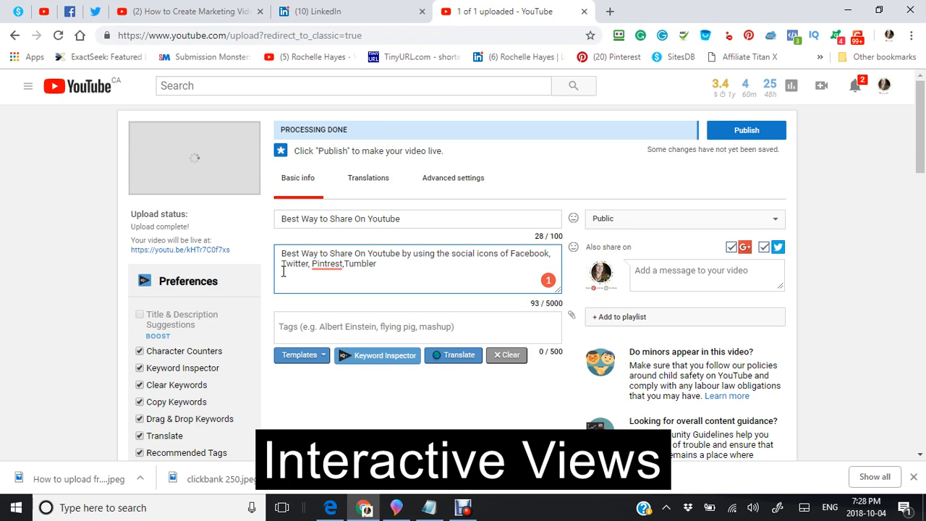
text(and)
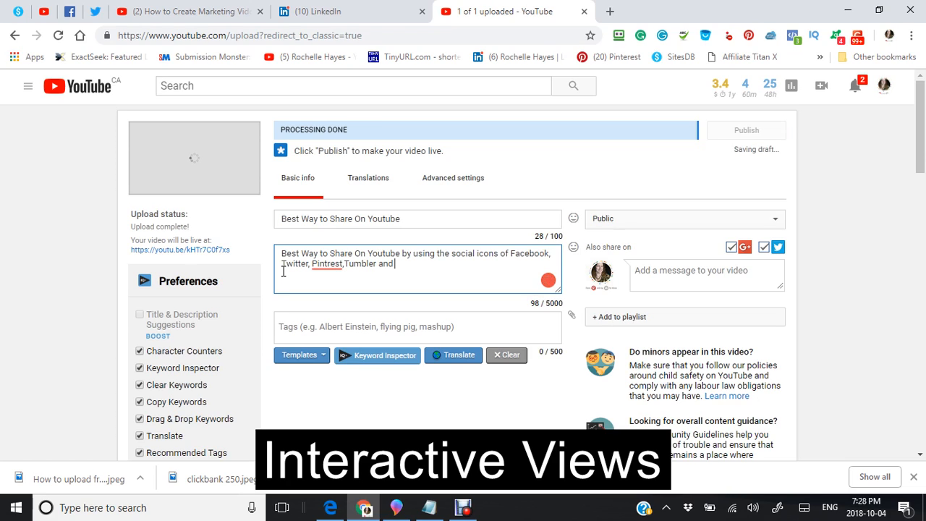
text(Linkedin .)
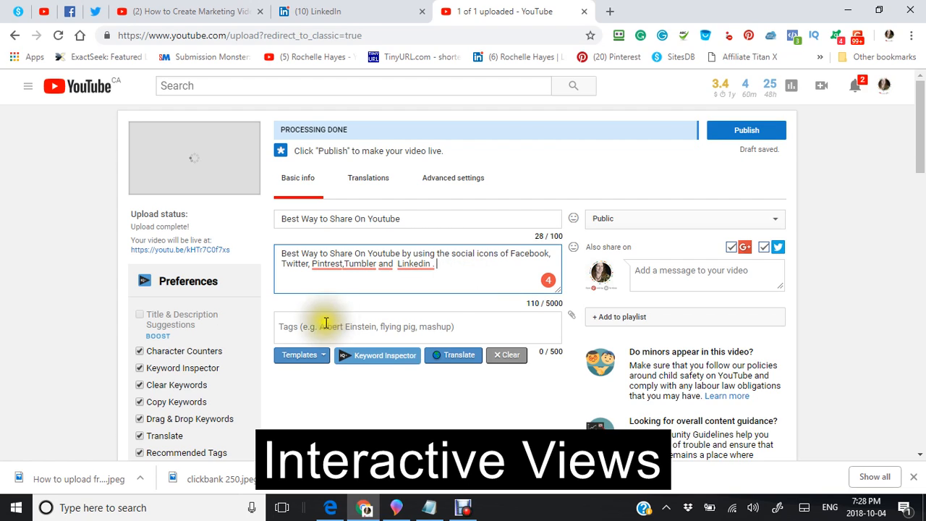
mouse_move(448, 272)
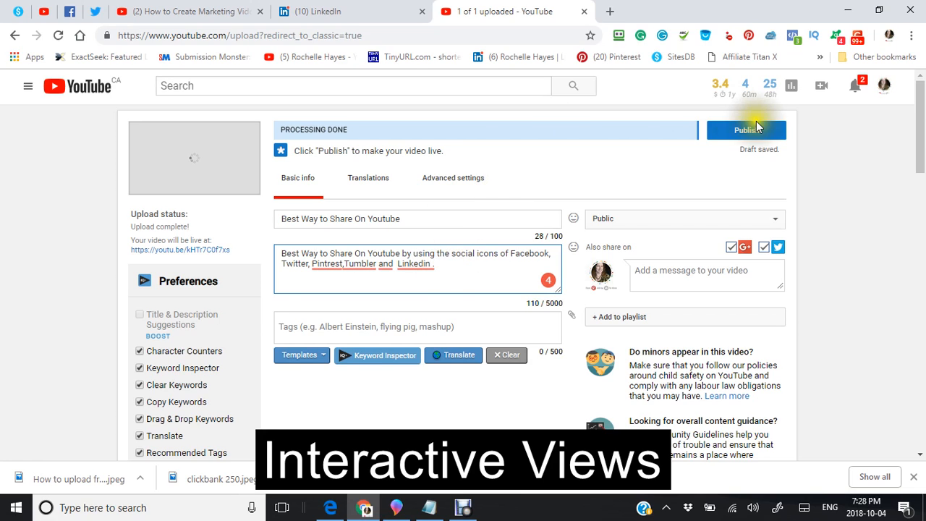
mouse_move(748, 135)
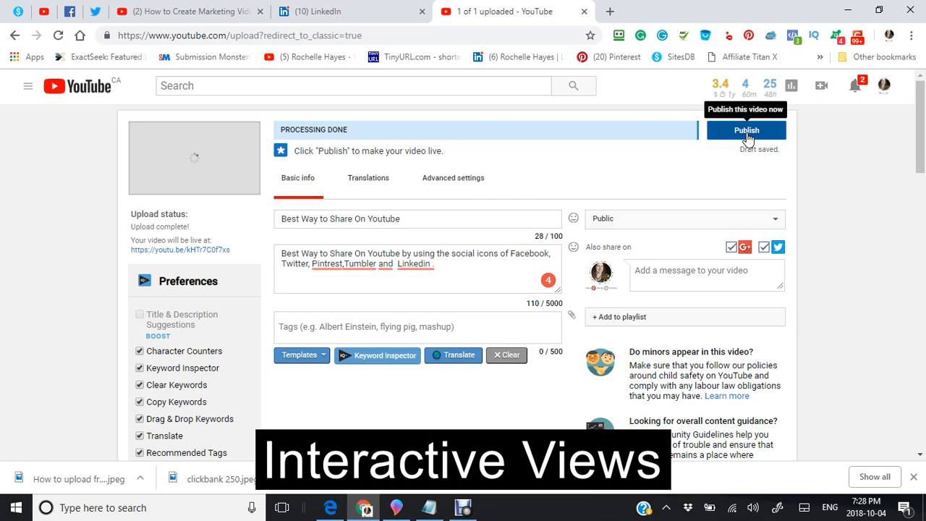
- Publish the uploaded video so it goes live
click(747, 130)
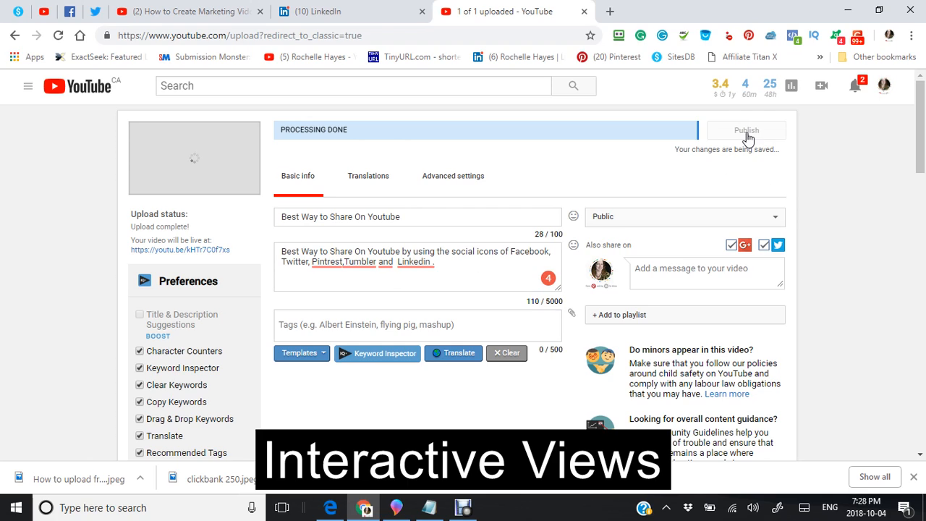
click(747, 130)
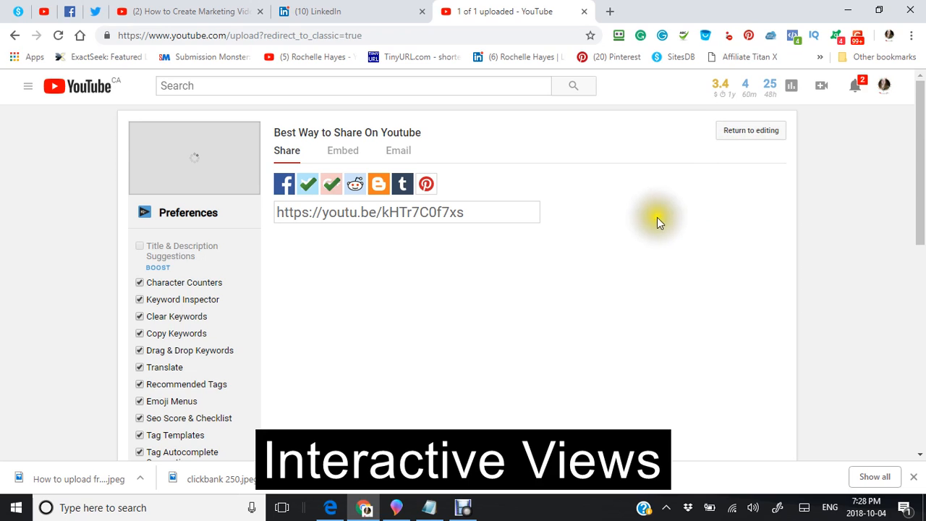
mouse_move(226, 197)
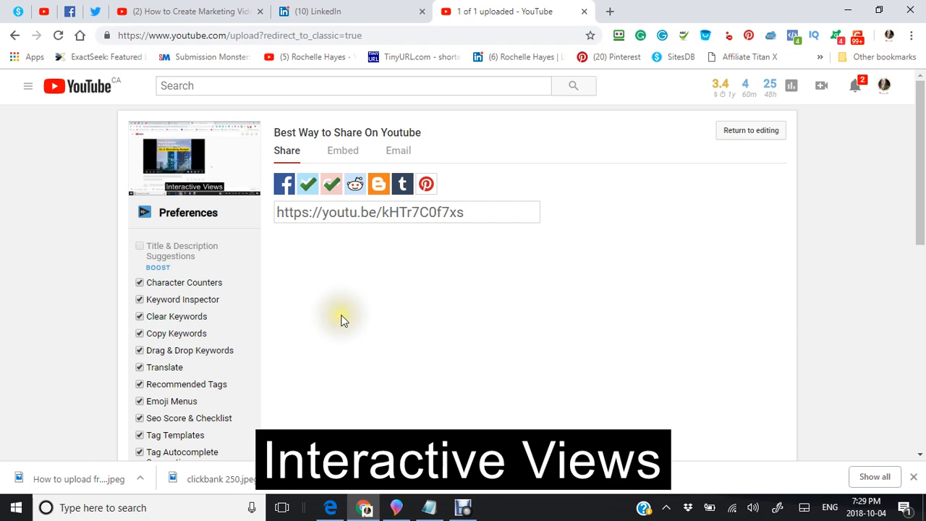
mouse_move(330, 249)
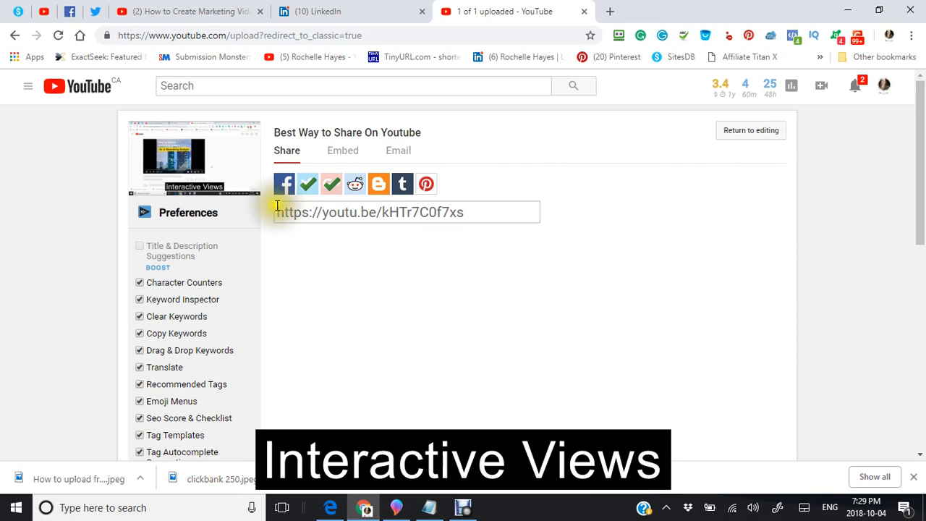
mouse_move(285, 183)
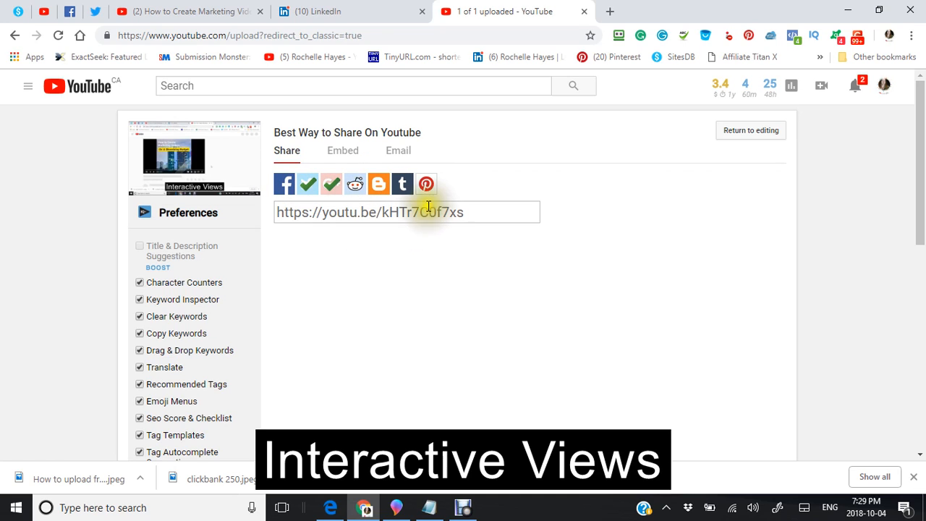
mouse_move(407, 266)
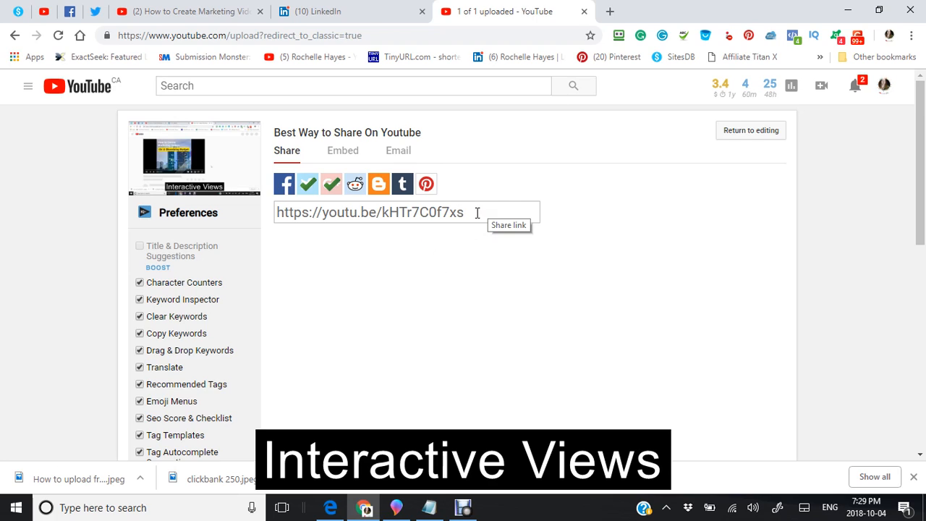
triple_click(370, 211)
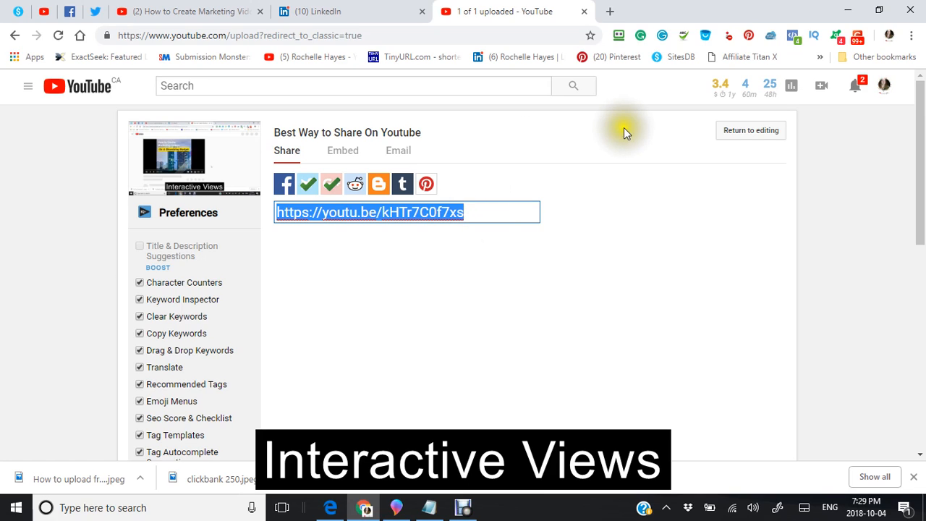
mouse_move(753, 136)
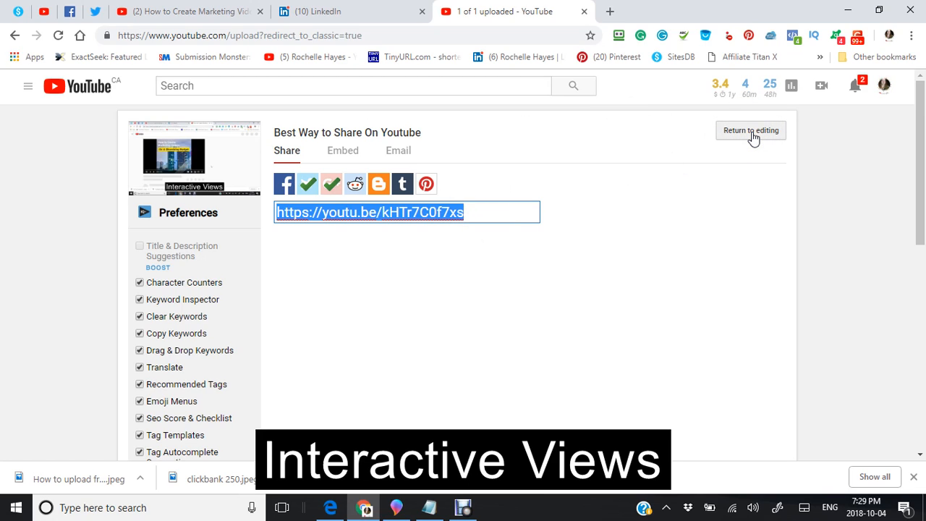
click(751, 130)
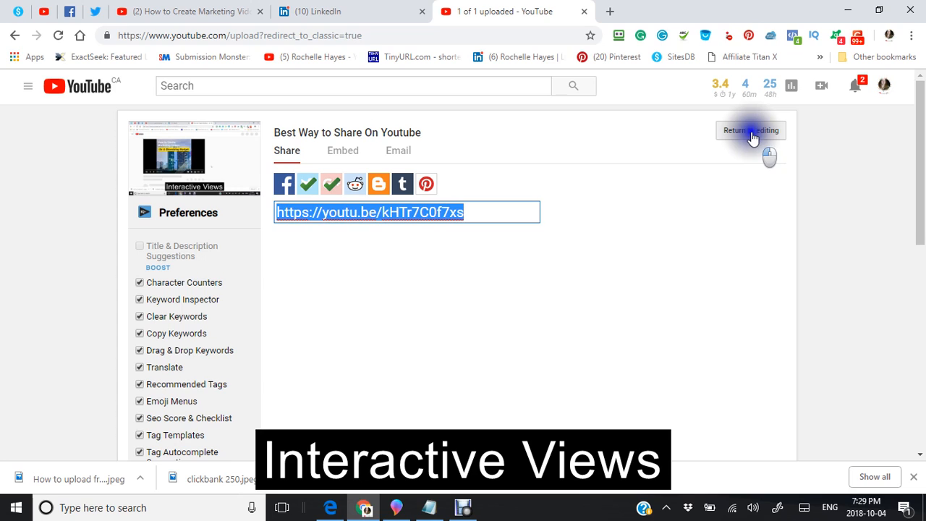
- Return to the video's editing details and bring the Tags box into view
click(751, 130)
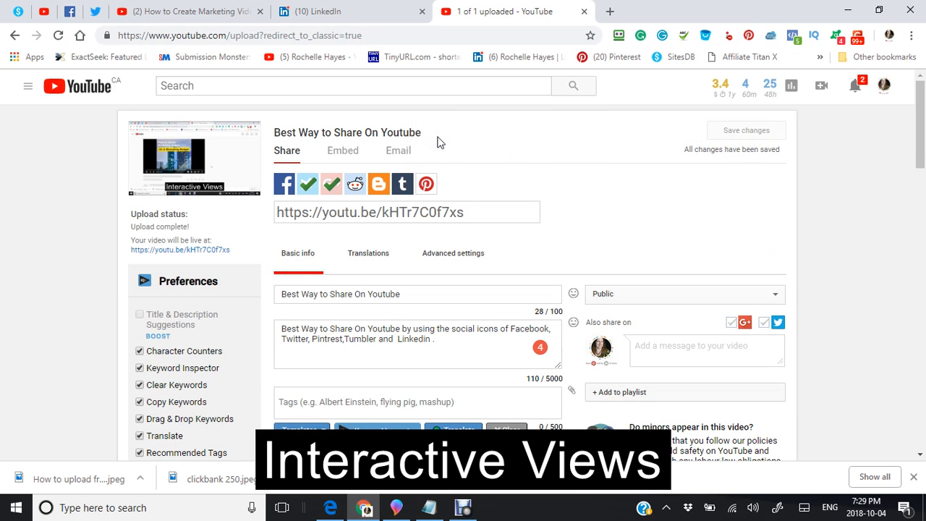
scroll(down, 3)
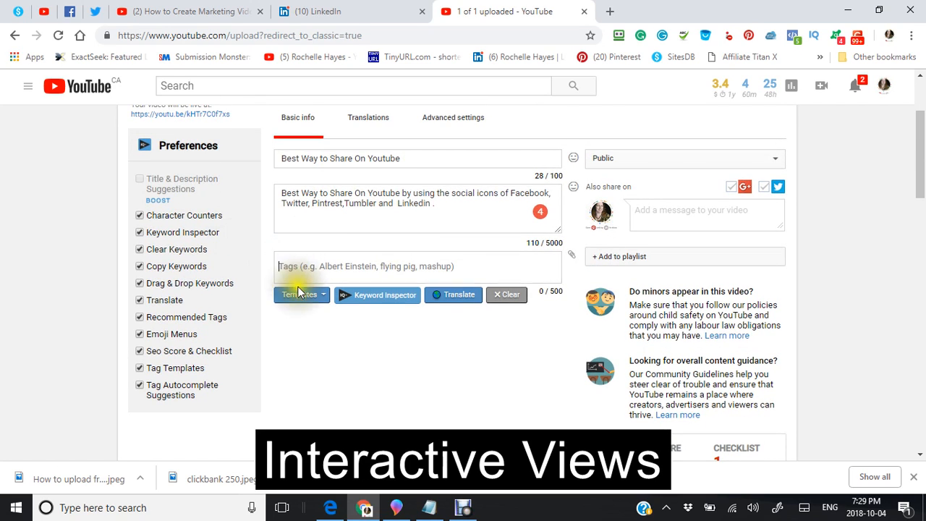
mouse_move(347, 410)
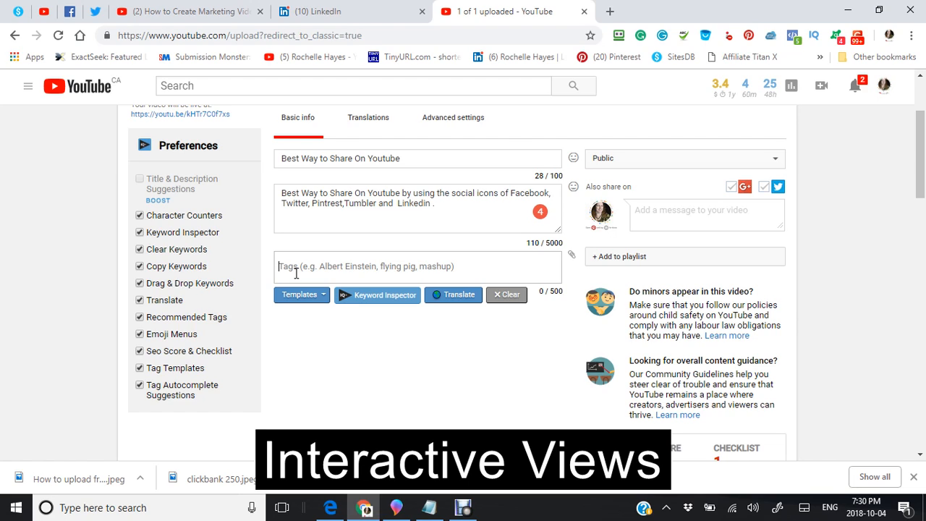
- Add the tags 'views on youtube video' and 'sharing videos'
text(view)
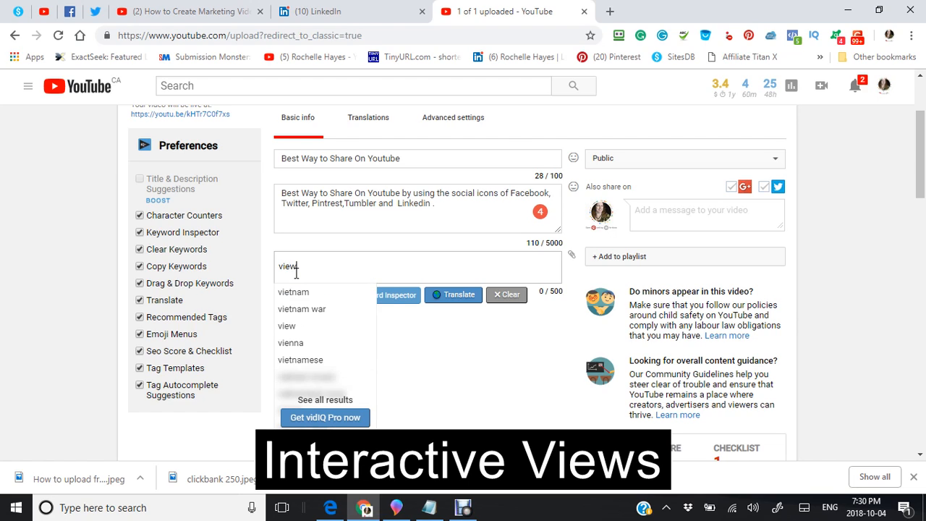
text(s on)
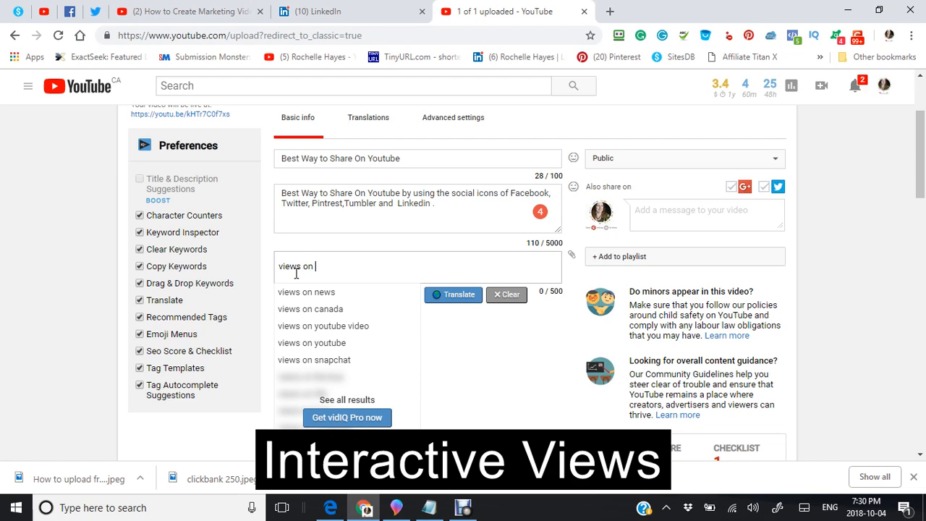
text(you)
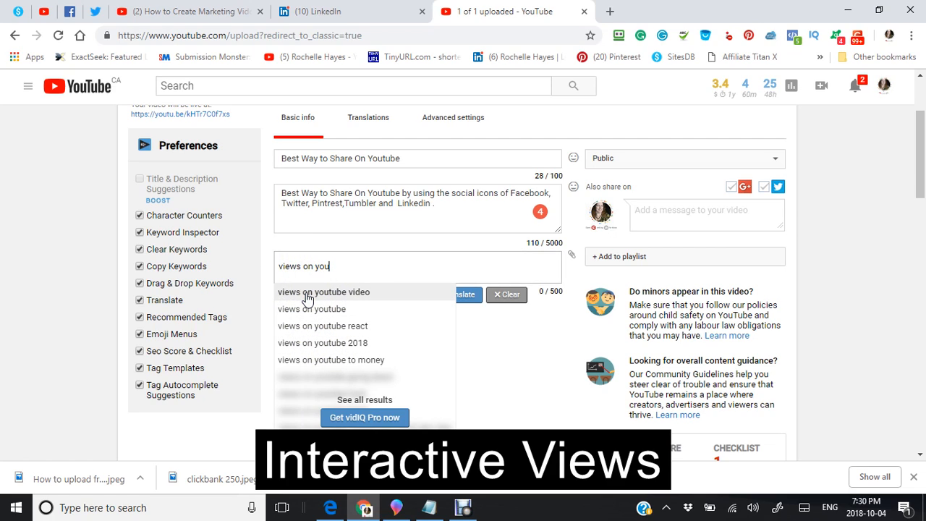
click(324, 293)
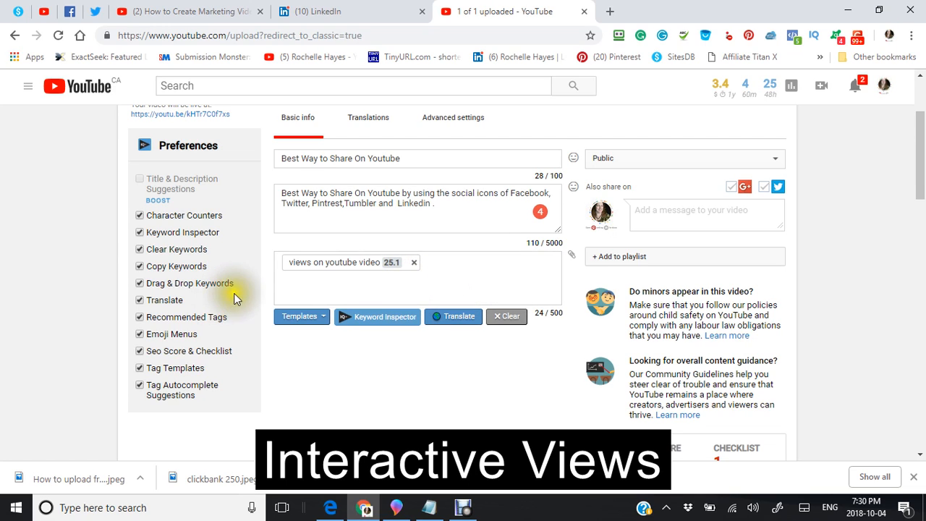
mouse_move(298, 282)
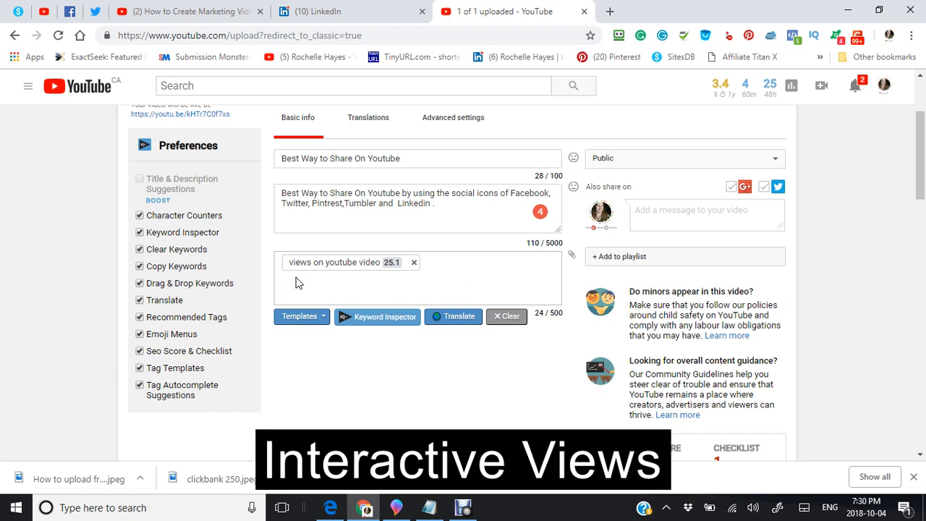
text(sharing)
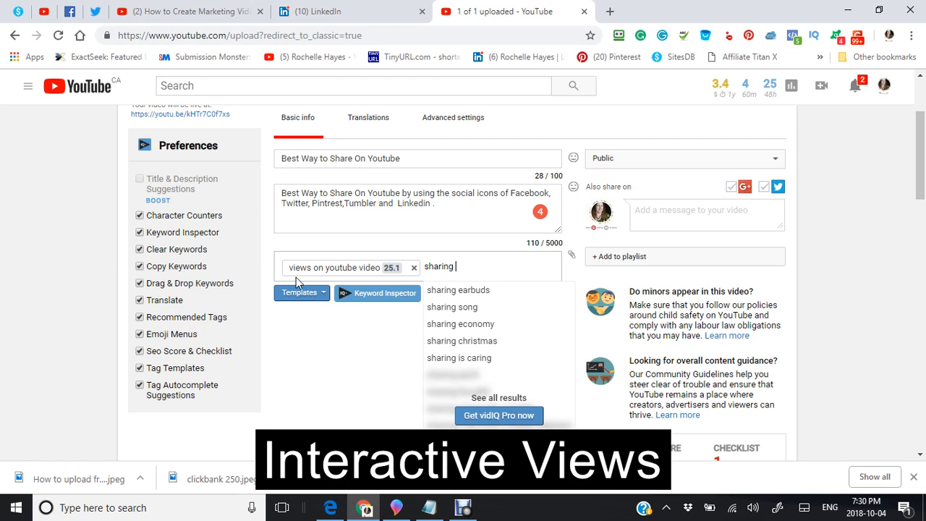
text(vi)
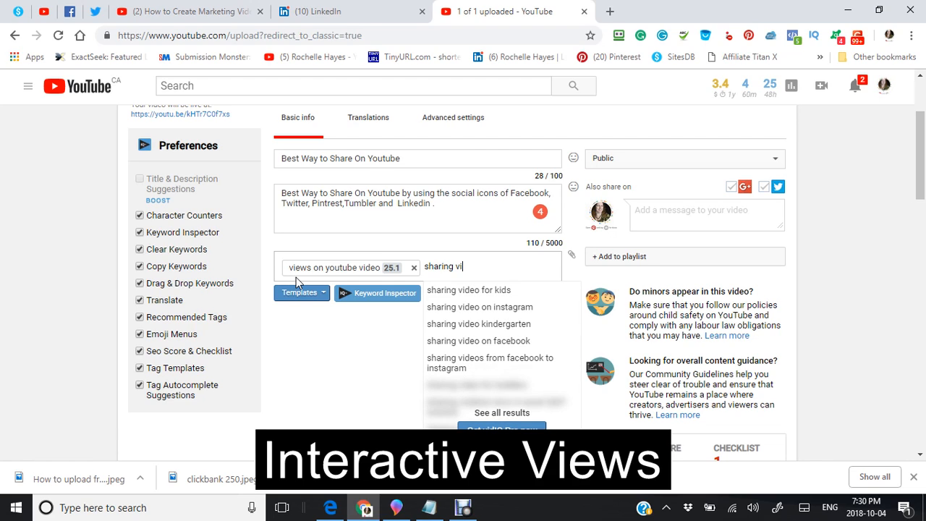
text(deos)
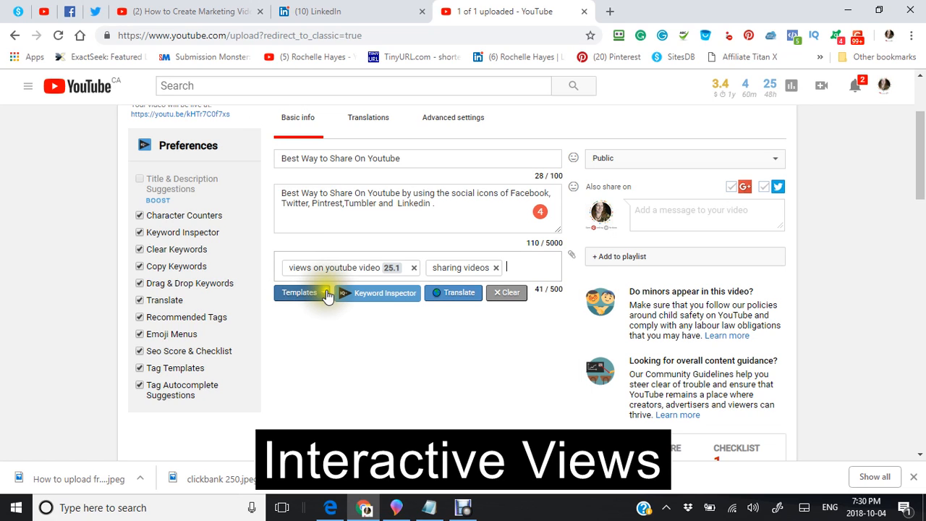
- Add the tags 'presenter' and 'tutorial', then start typing another tag
scroll(down, 3)
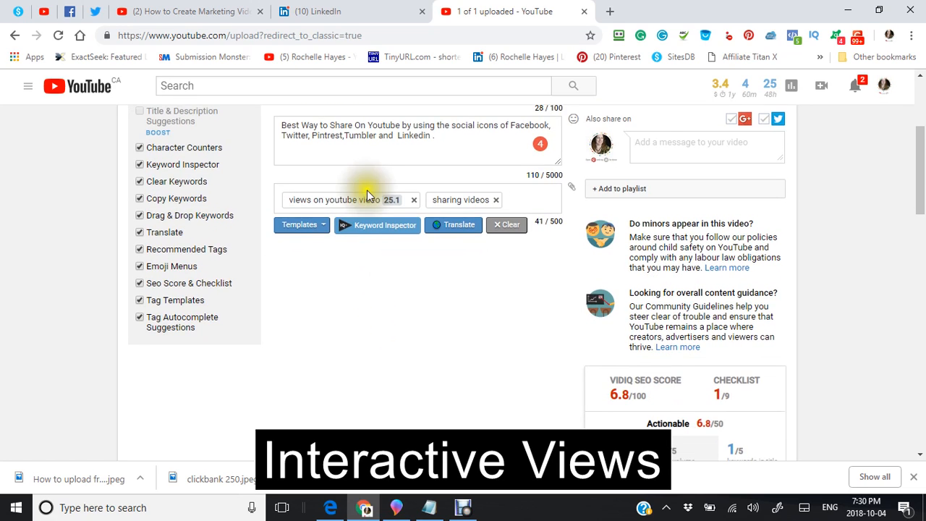
click(515, 200)
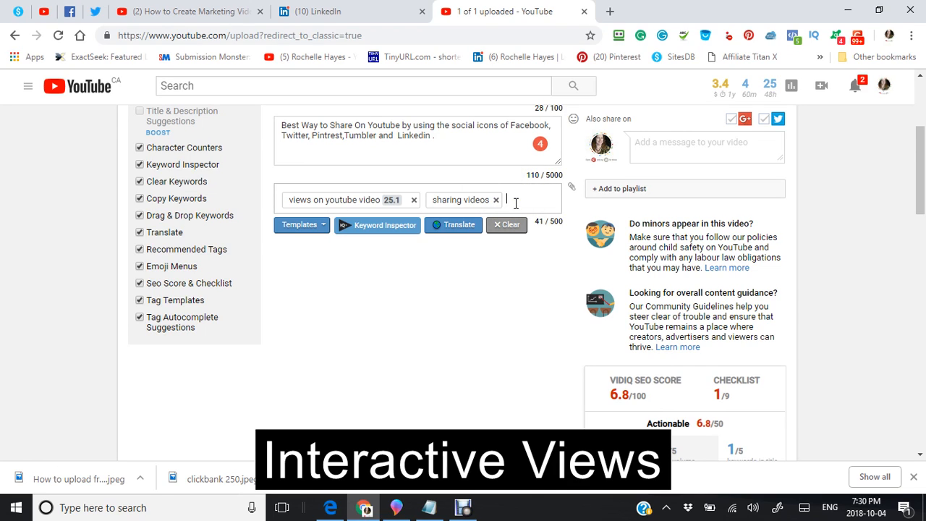
text(presenter)
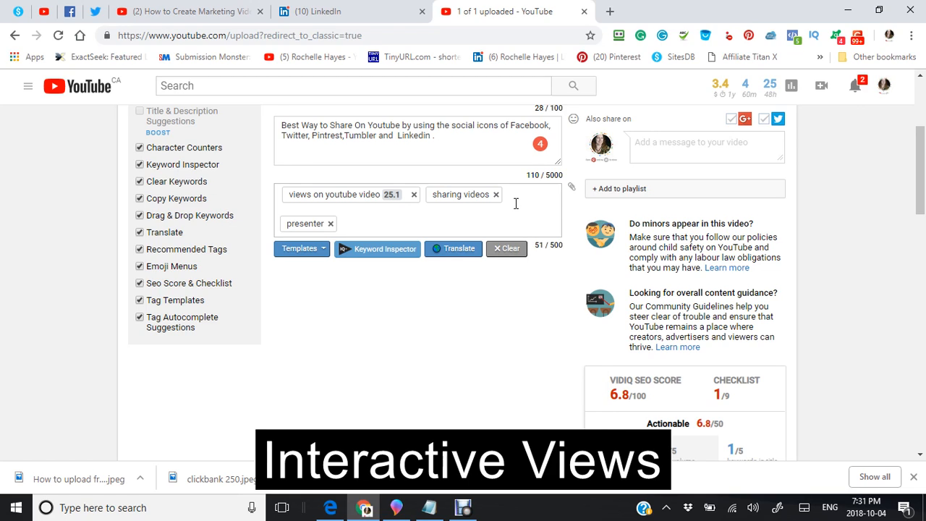
text(tutori)
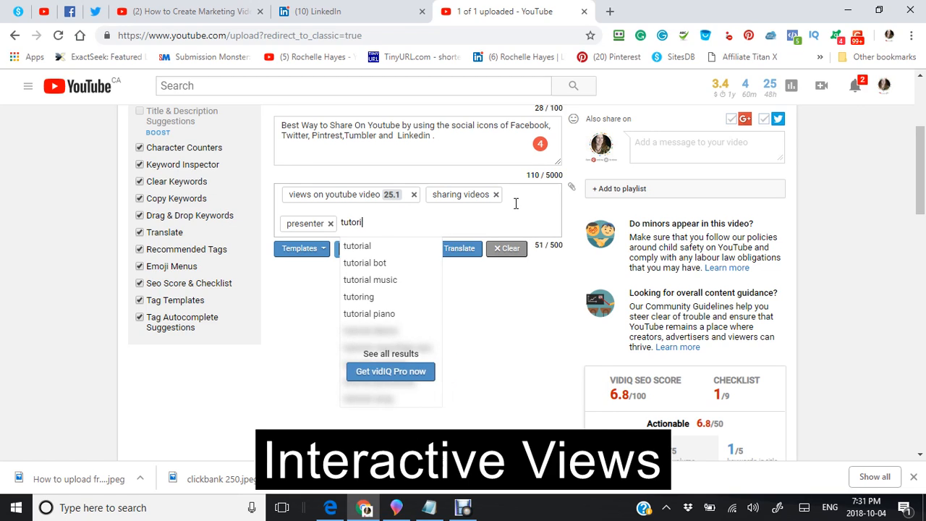
key(Enter)
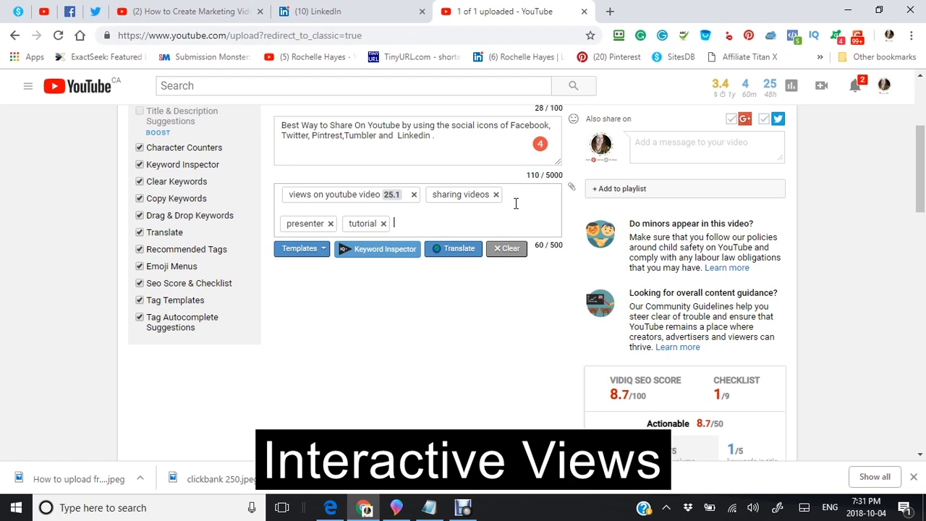
text(bu)
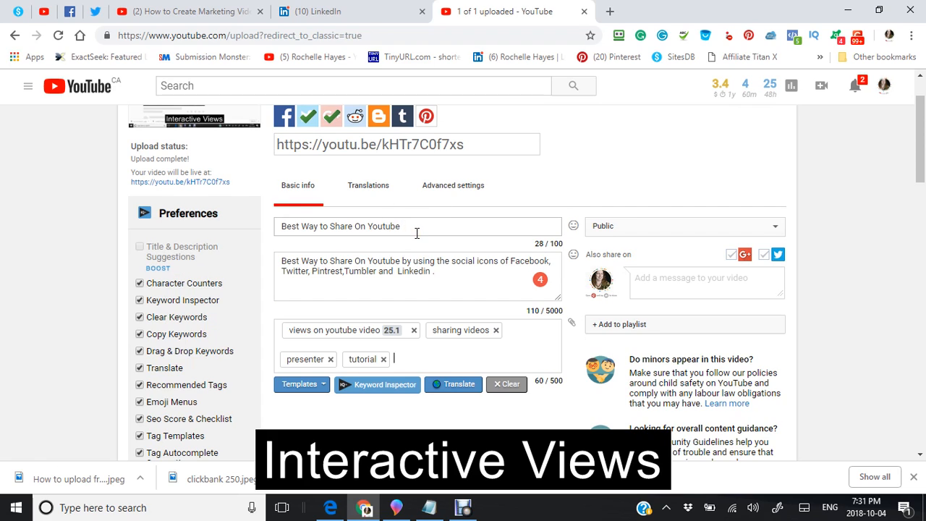
- Save the title, description and tag changes with Save changes
scroll(down, 3)
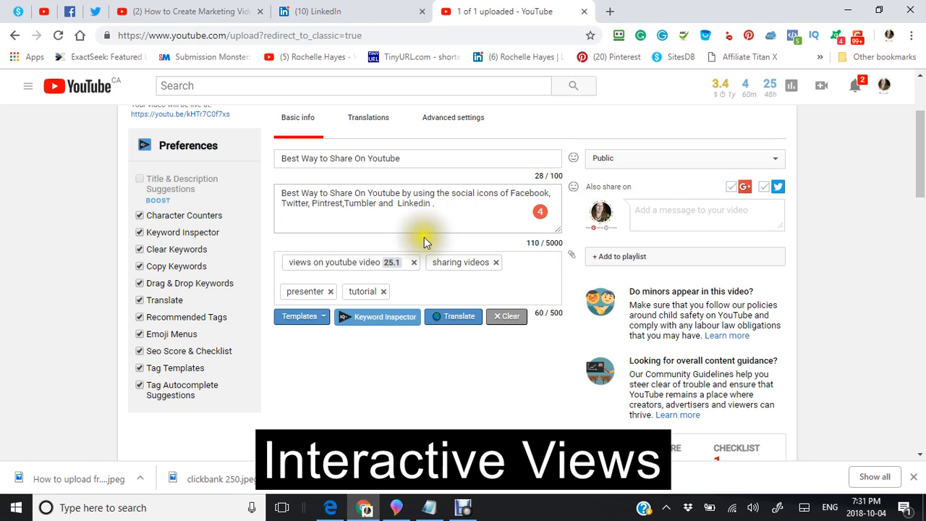
scroll(down, 3)
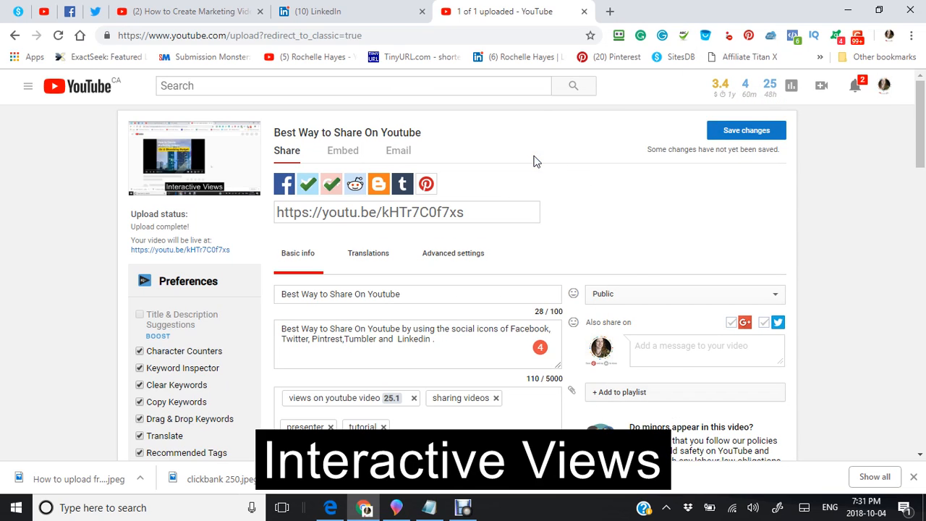
mouse_move(544, 157)
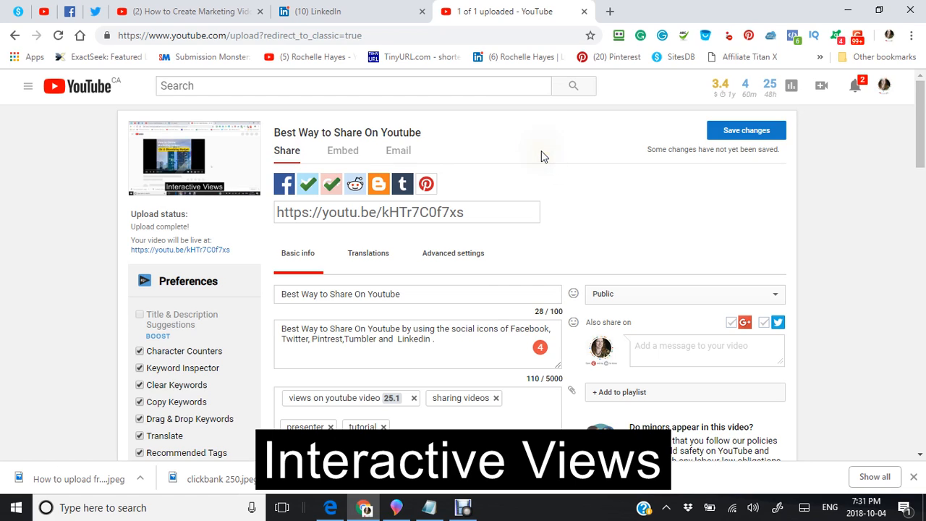
mouse_move(669, 176)
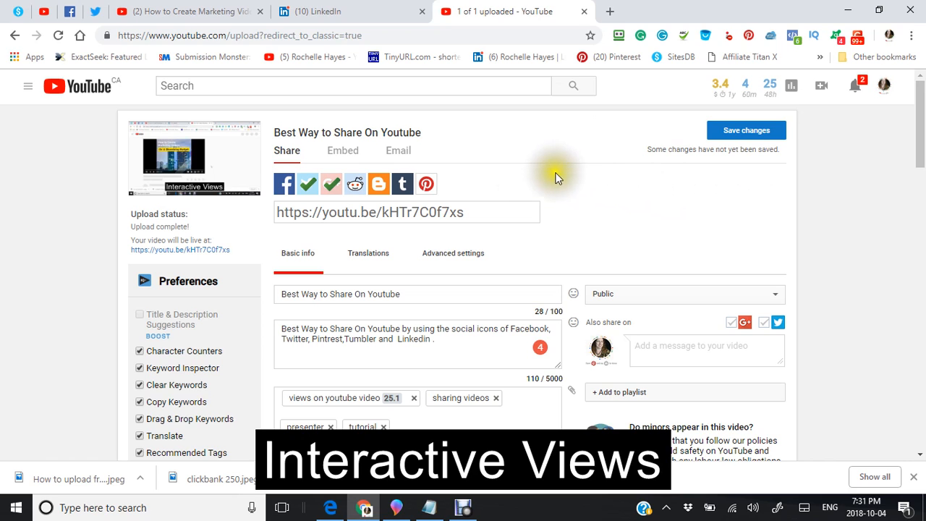
scroll(down, 3)
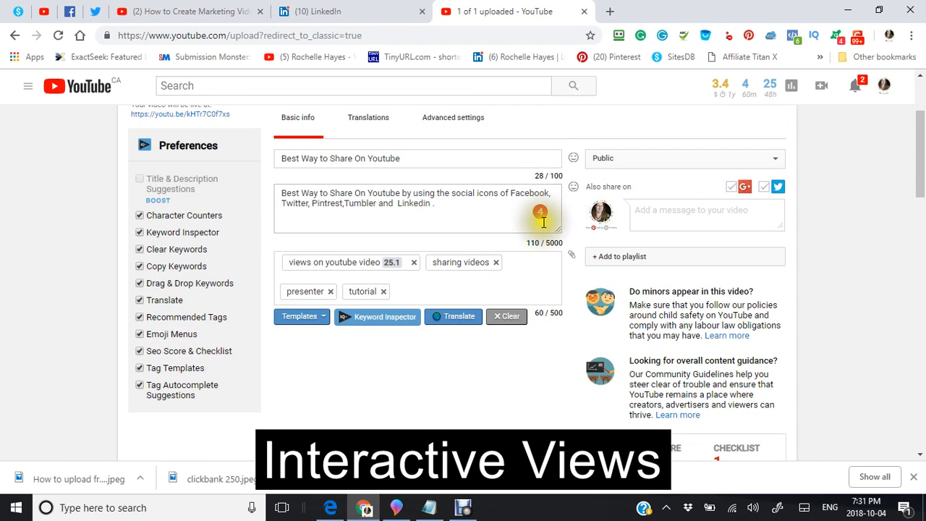
scroll(down, 3)
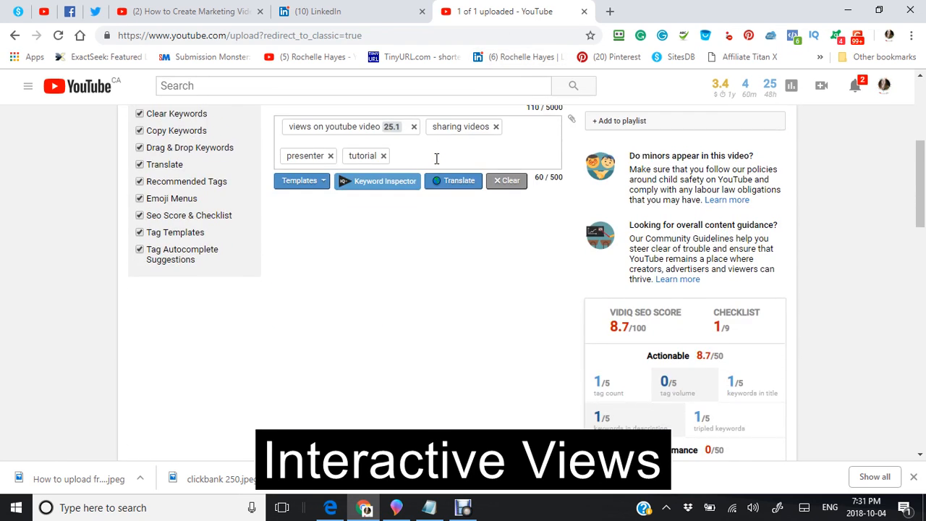
scroll(up, 3)
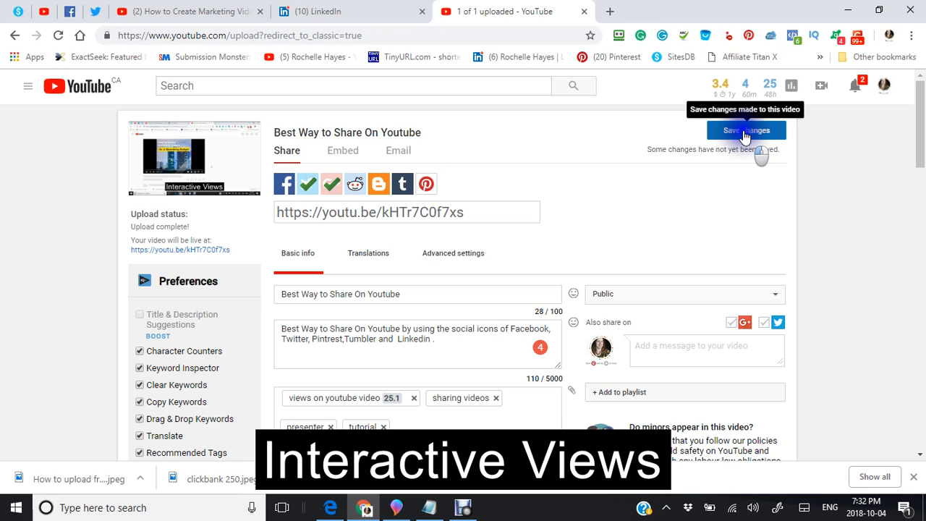
click(747, 131)
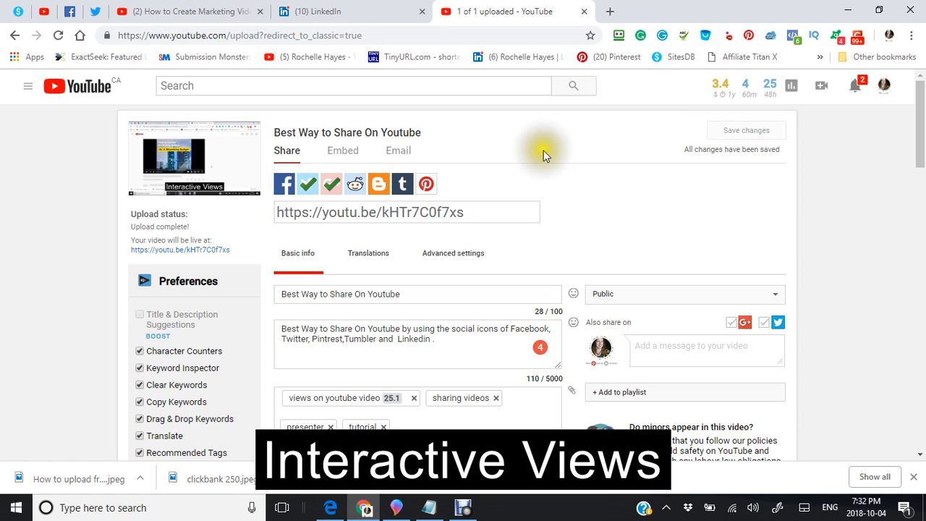
- In Advanced settings, set the licence to Creative Commons - Attribution
scroll(down, 3)
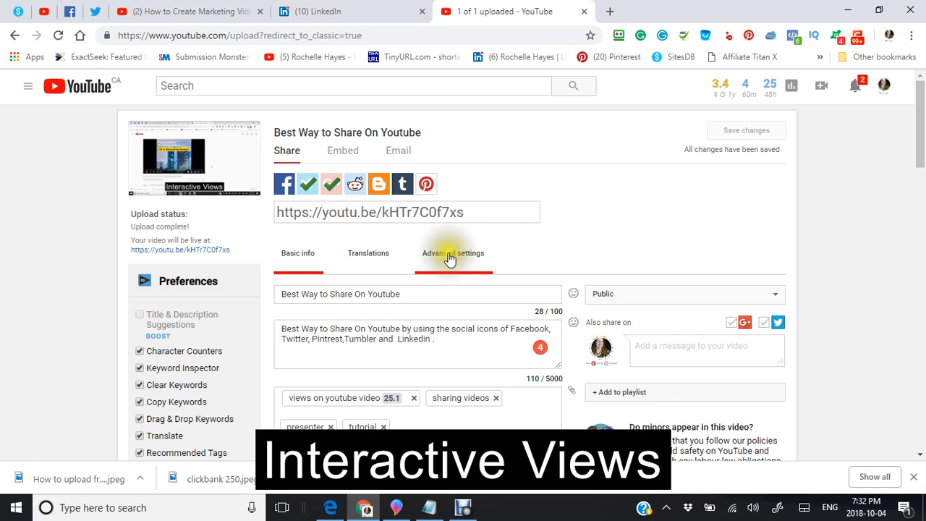
click(453, 251)
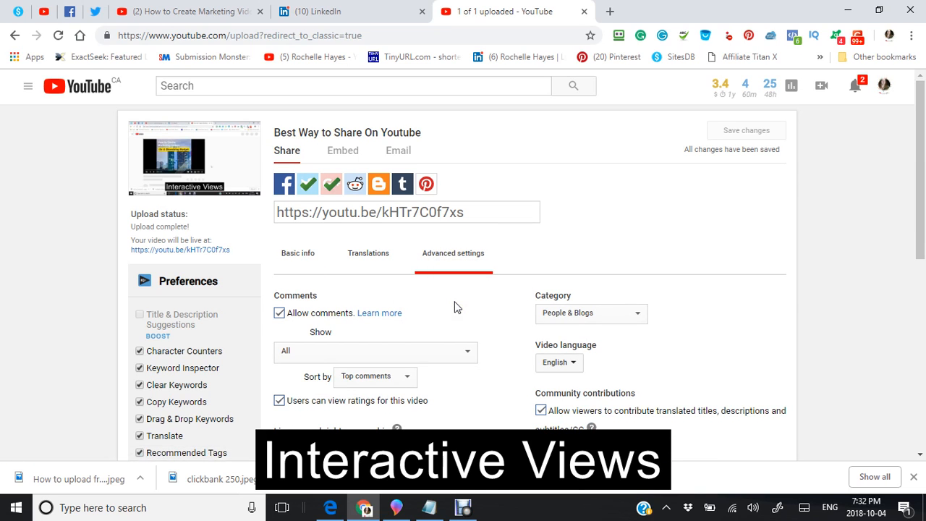
scroll(down, 3)
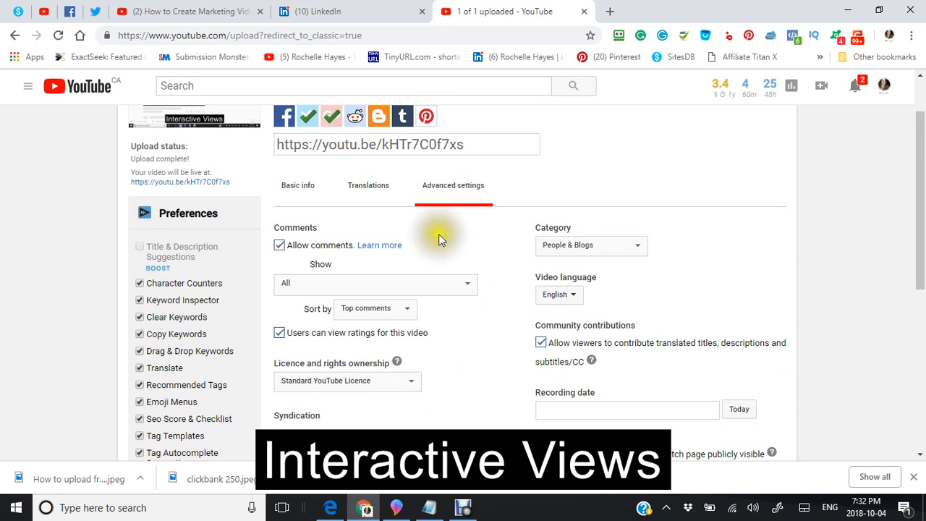
scroll(down, 3)
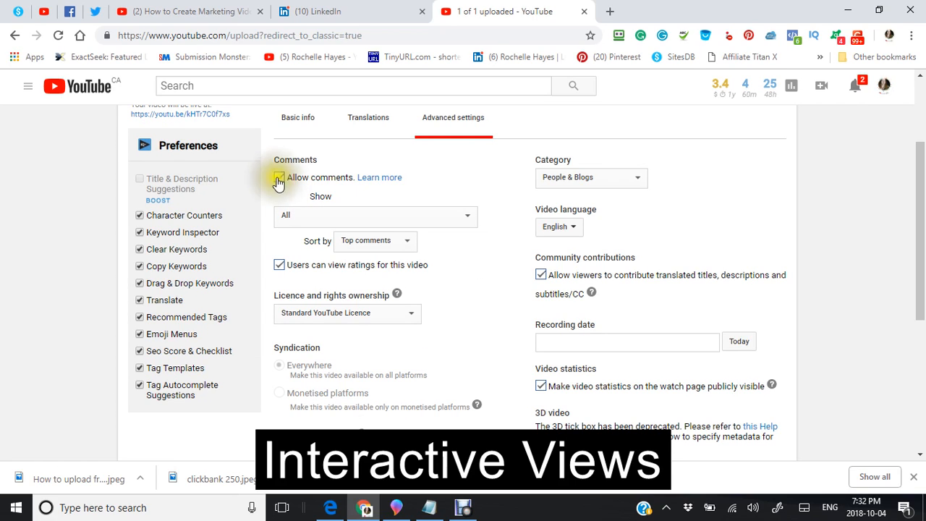
click(277, 177)
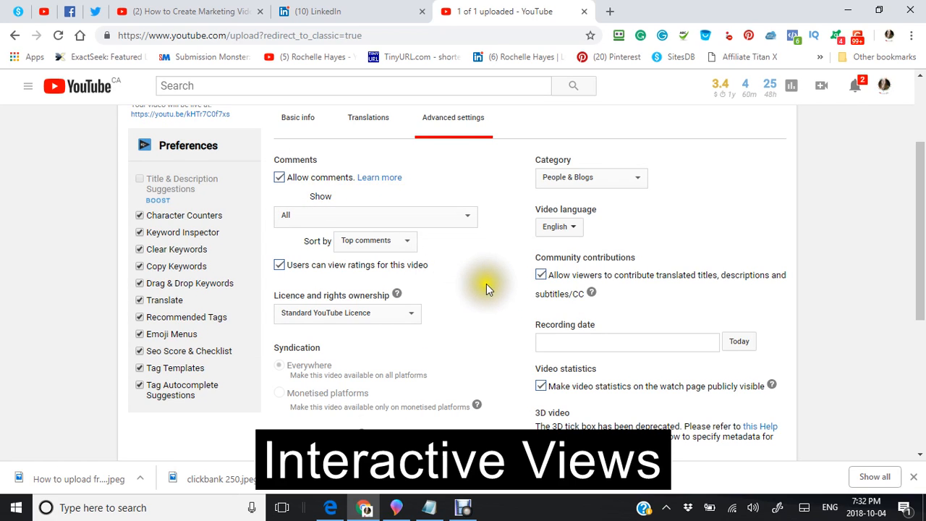
mouse_move(451, 283)
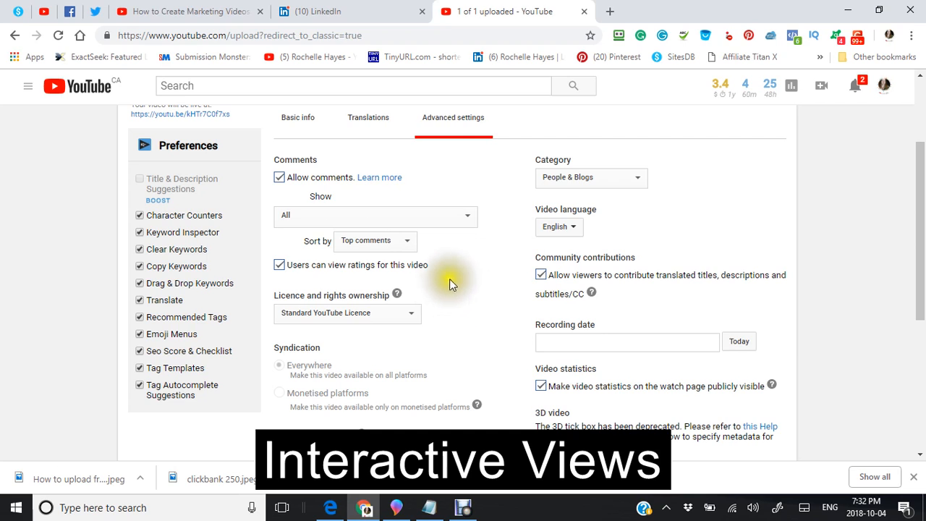
scroll(down, 3)
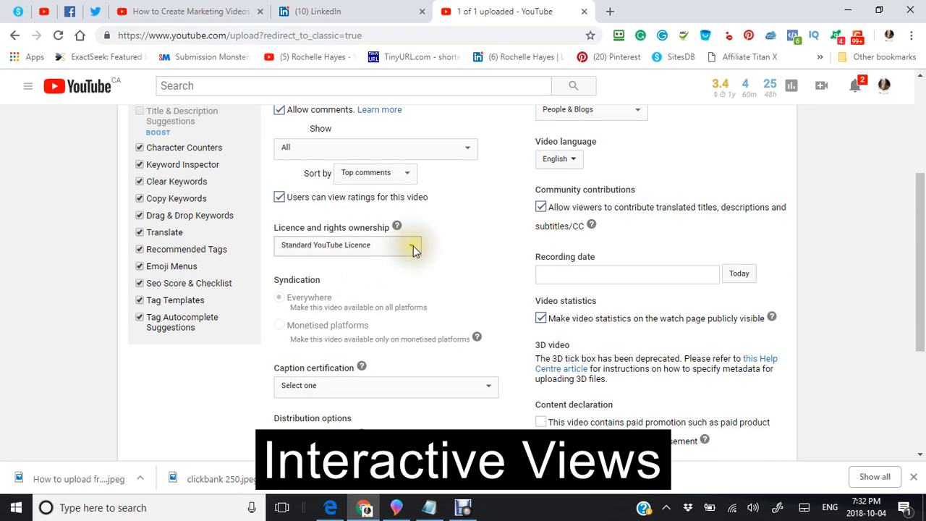
click(347, 244)
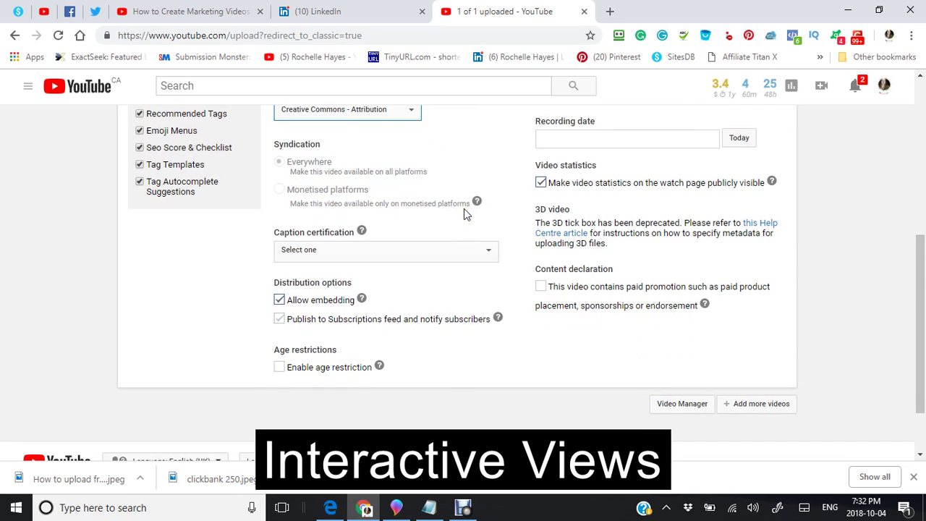
scroll(down, 3)
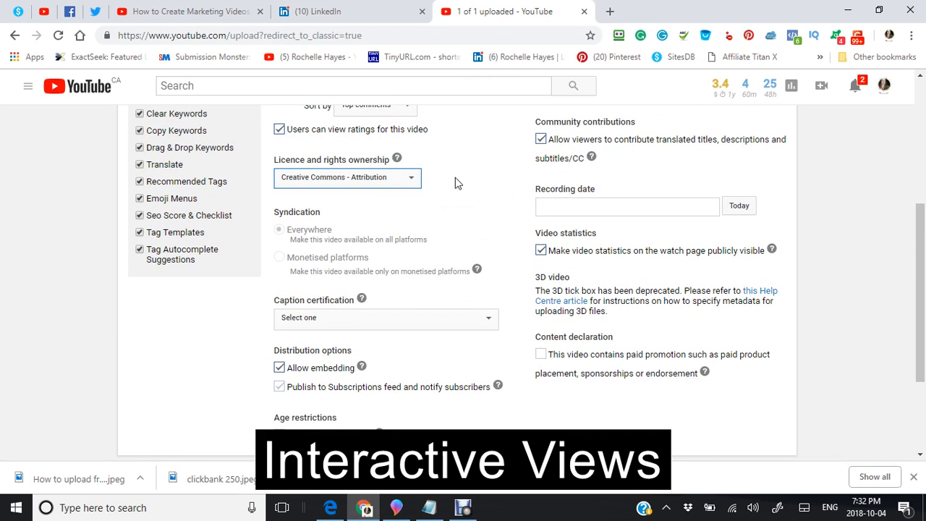
mouse_move(500, 159)
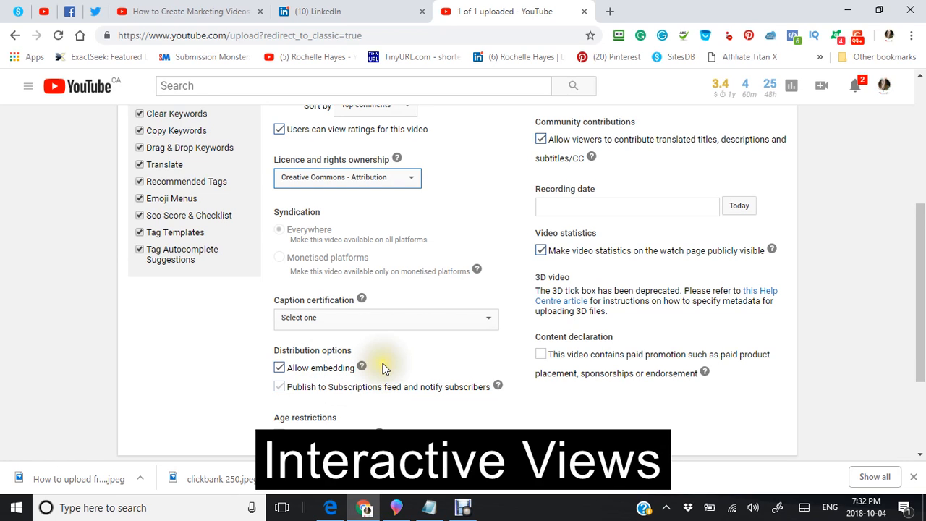
- Adjust further advanced options and set the recording date to Today
click(280, 368)
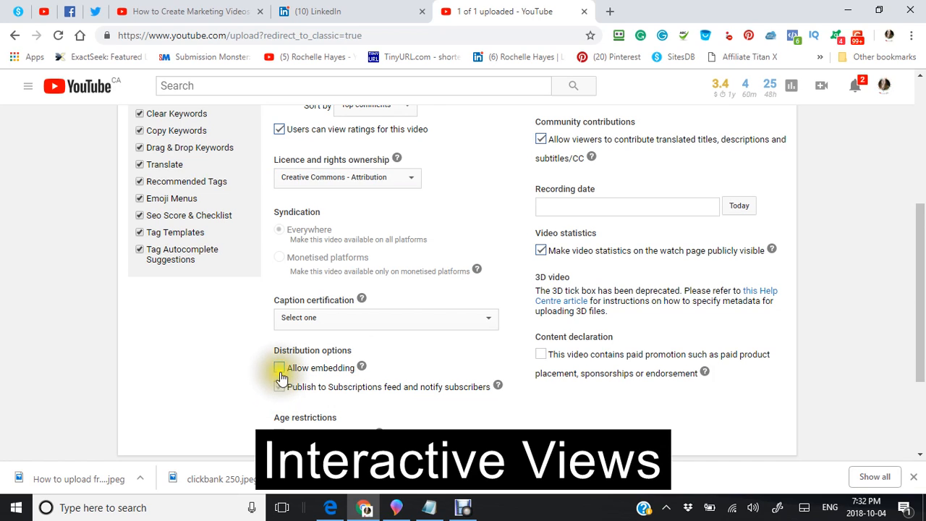
click(279, 368)
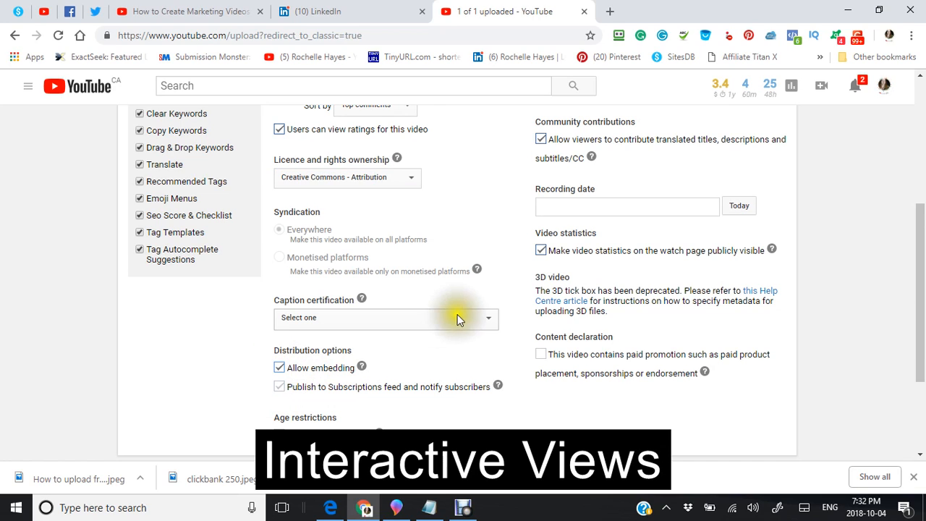
mouse_move(411, 347)
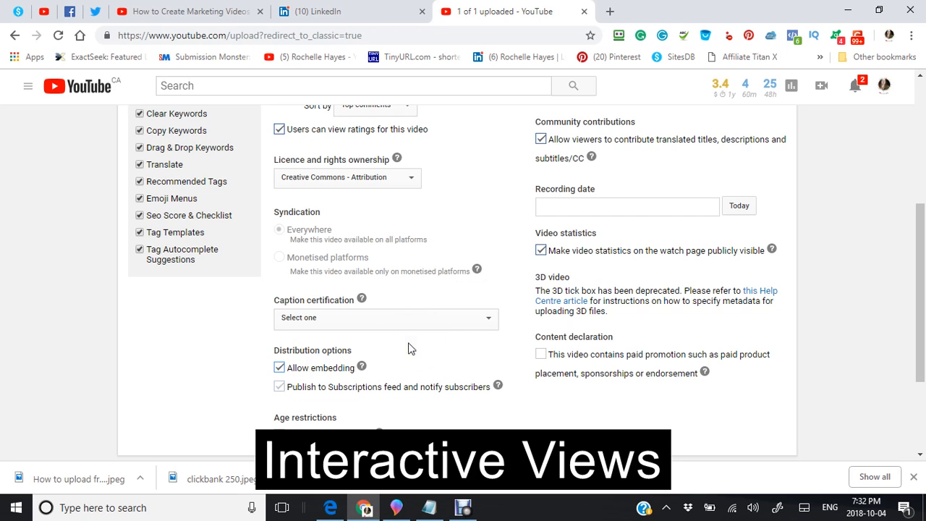
scroll(down, 3)
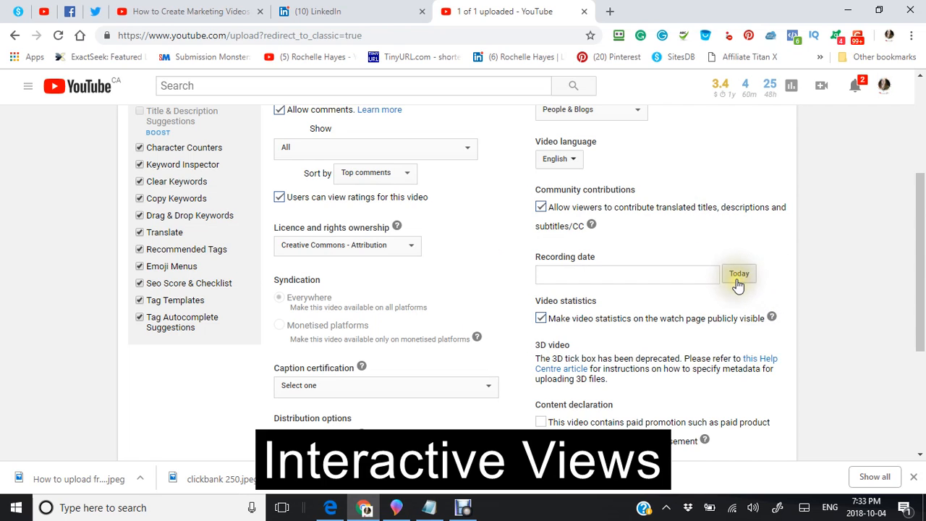
click(738, 272)
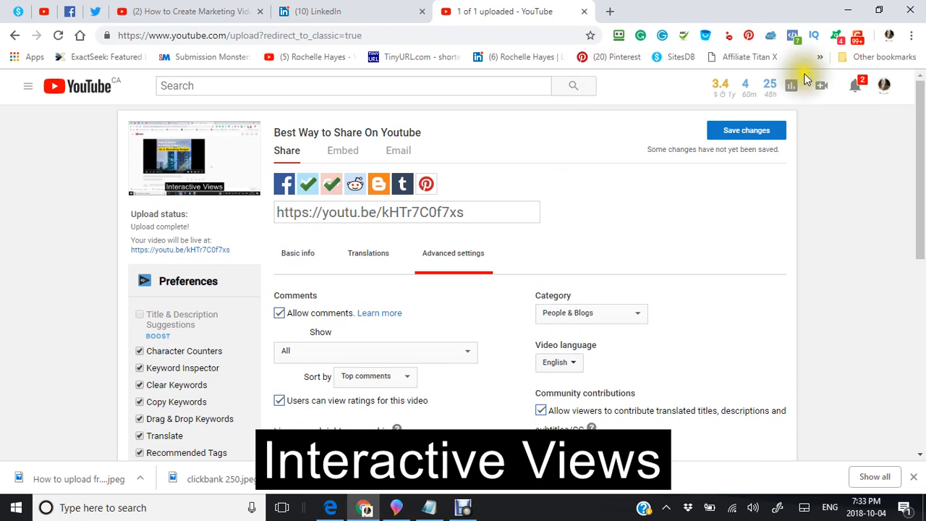
- View the video's YouTube watch page and scroll through its description and vidIQ checklist
click(746, 131)
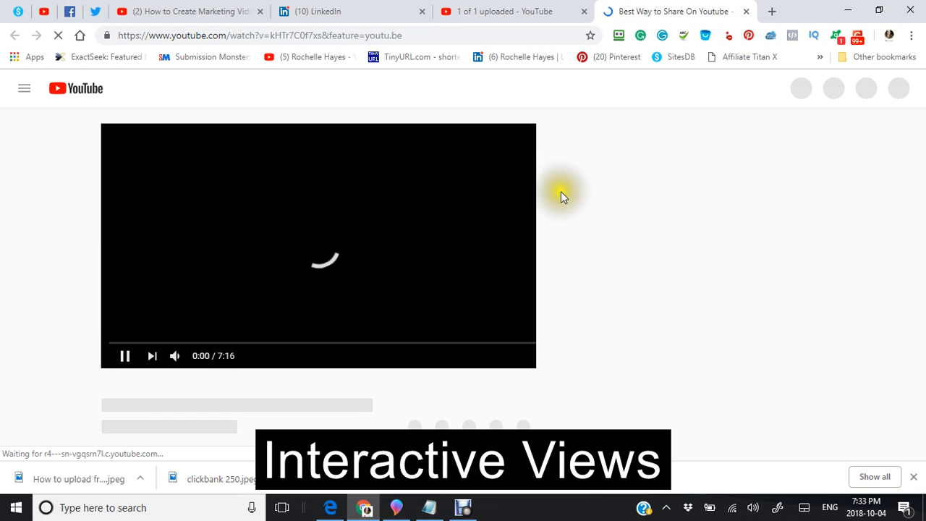
mouse_move(582, 161)
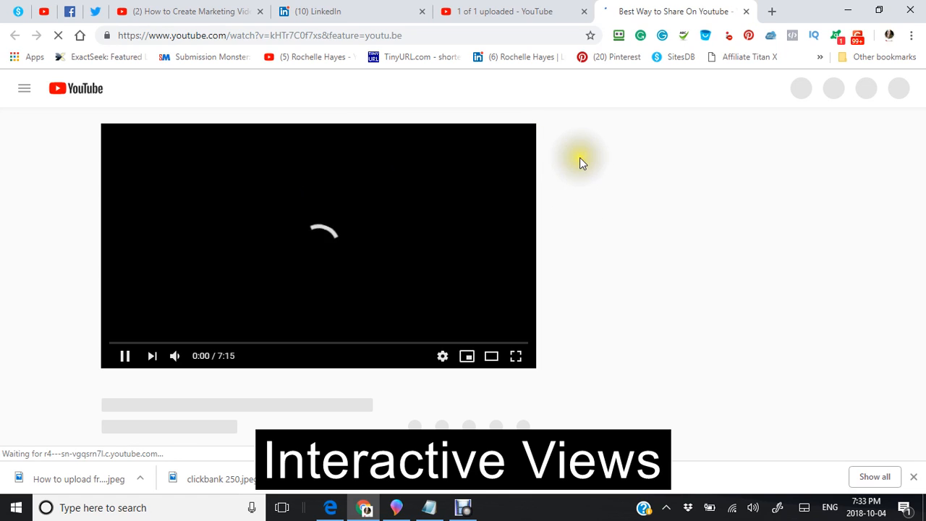
mouse_move(600, 163)
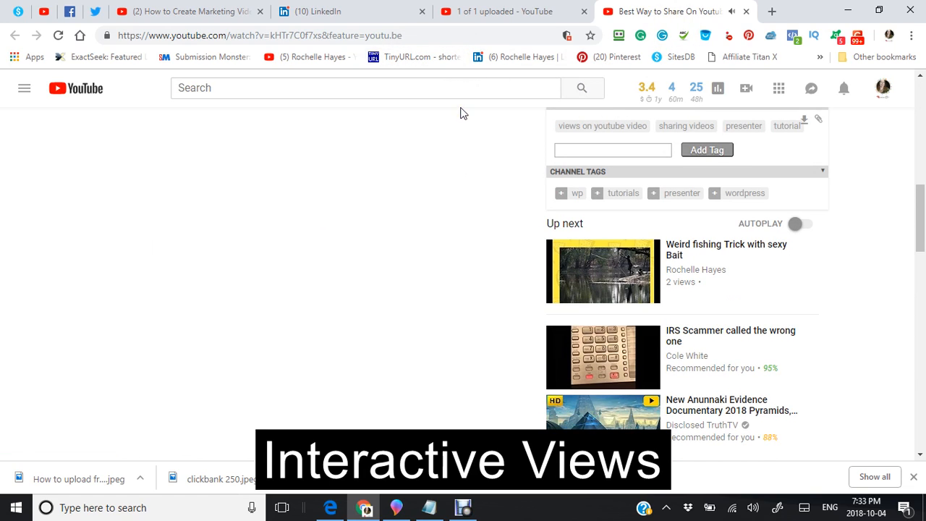
scroll(down, 3)
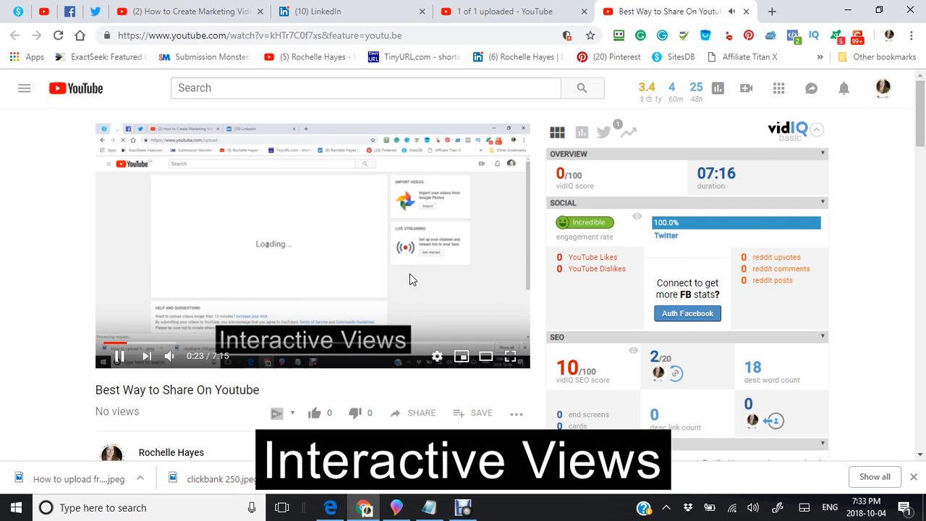
scroll(down, 3)
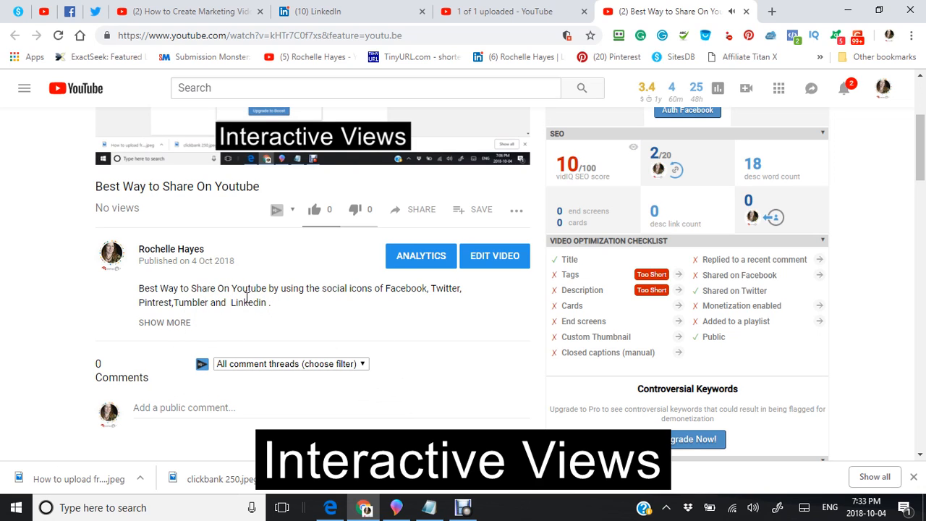
mouse_move(156, 330)
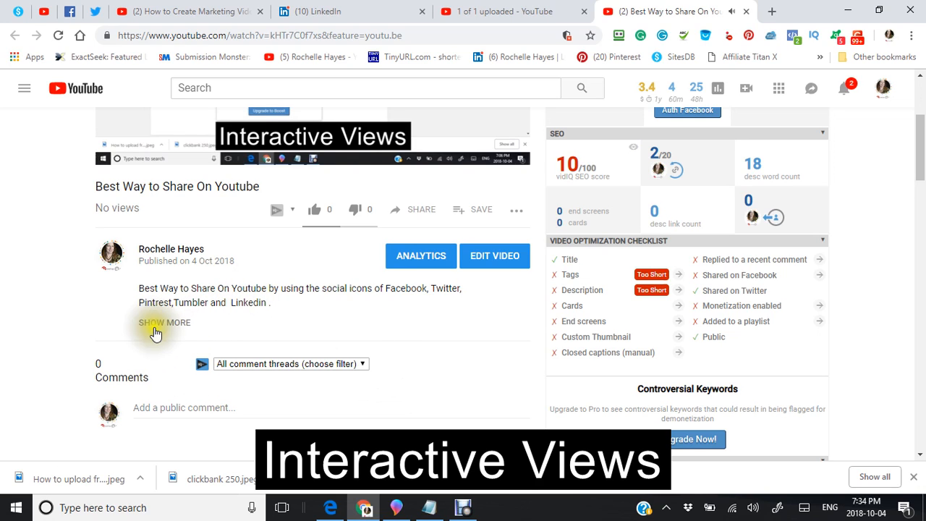
scroll(down, 3)
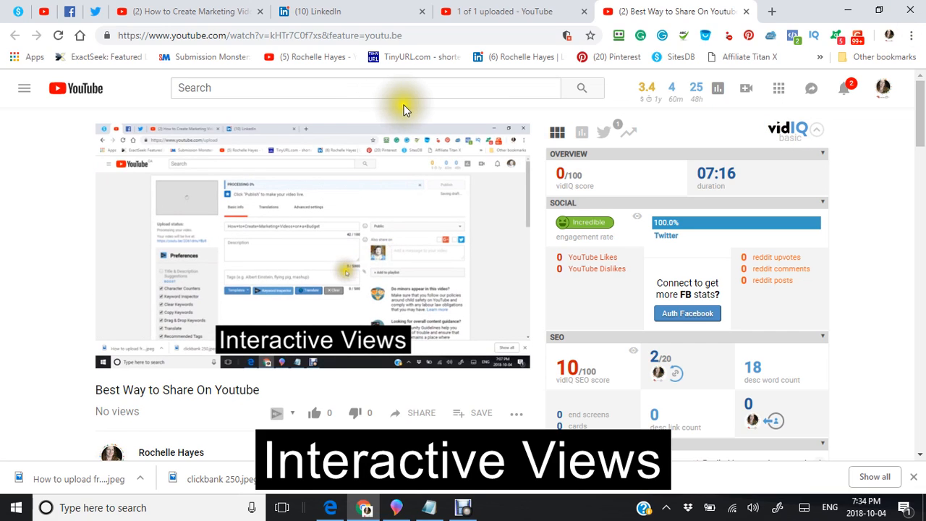
scroll(down, 3)
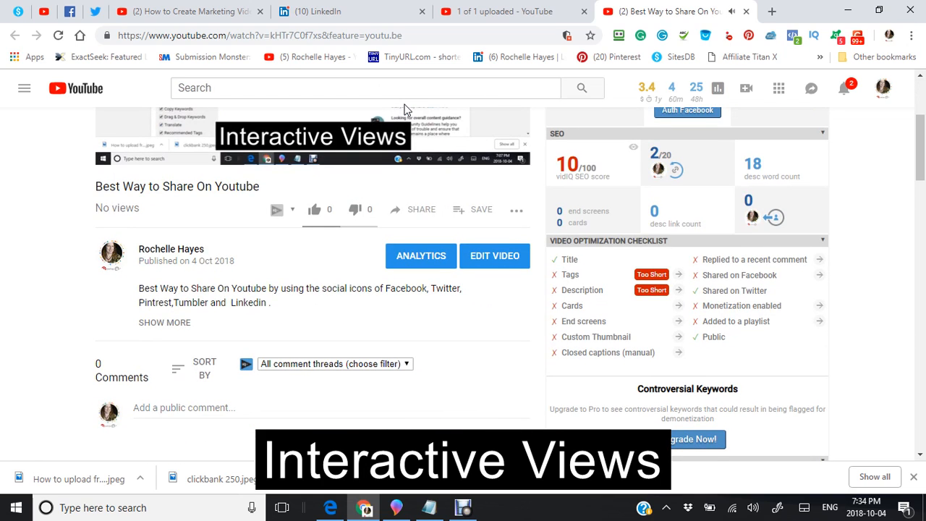
scroll(down, 3)
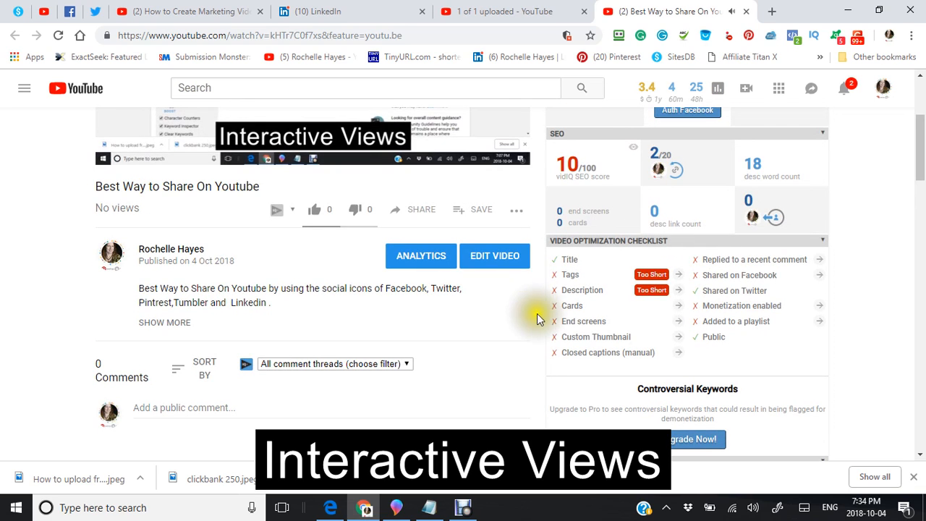
mouse_move(651, 275)
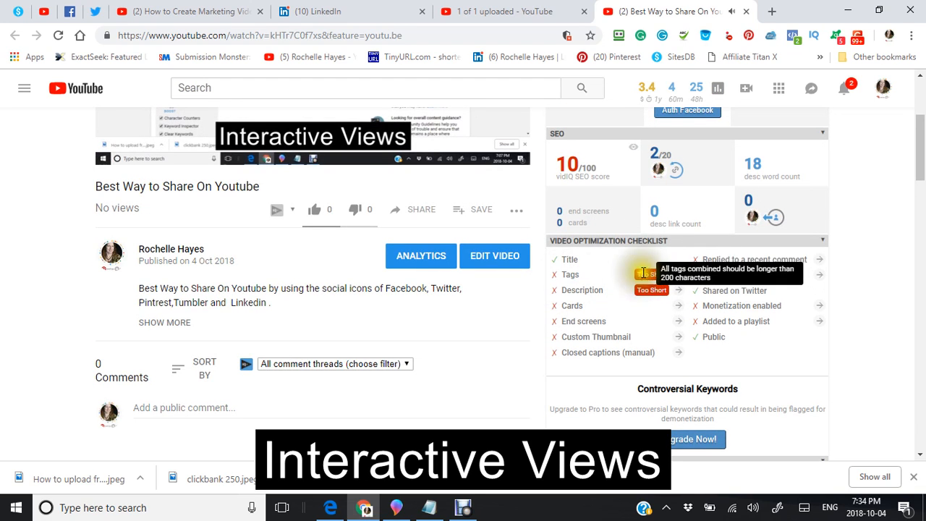
- Enter the video editor and add a linkedin tag from the suggestions
click(495, 254)
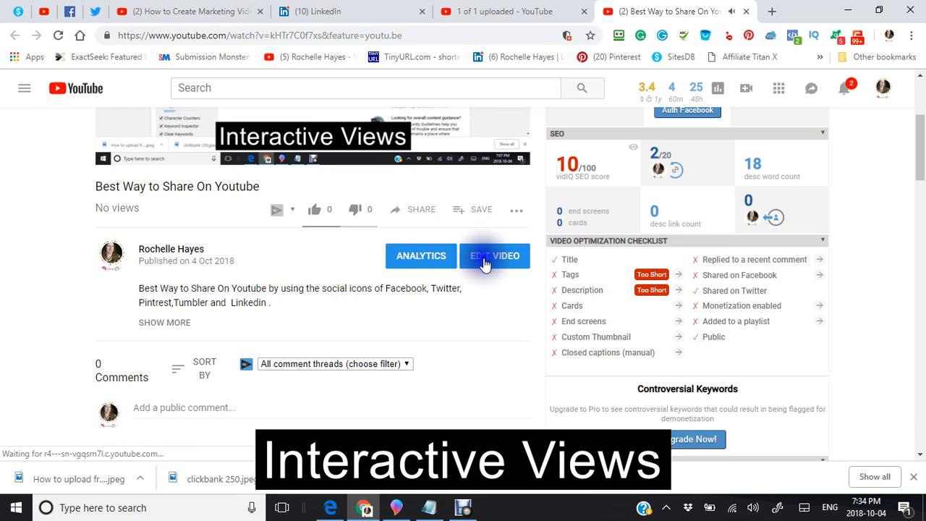
click(495, 255)
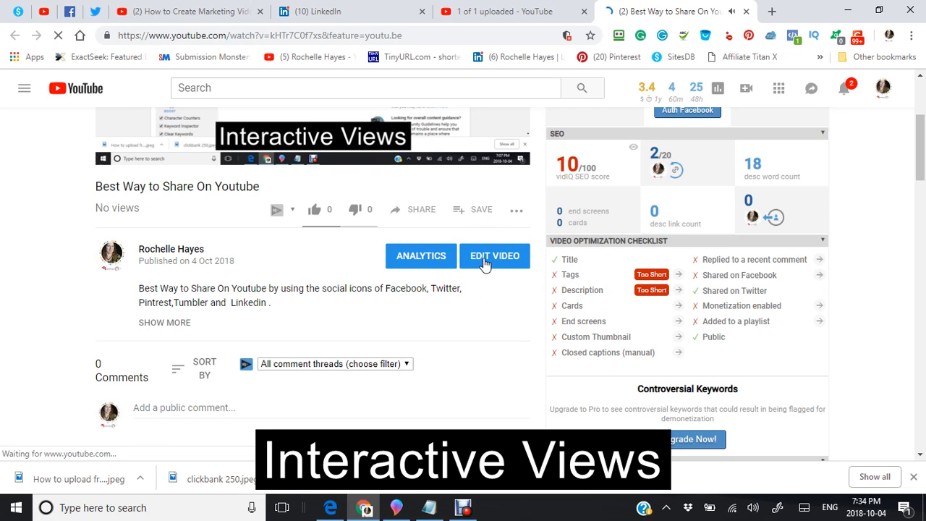
click(495, 255)
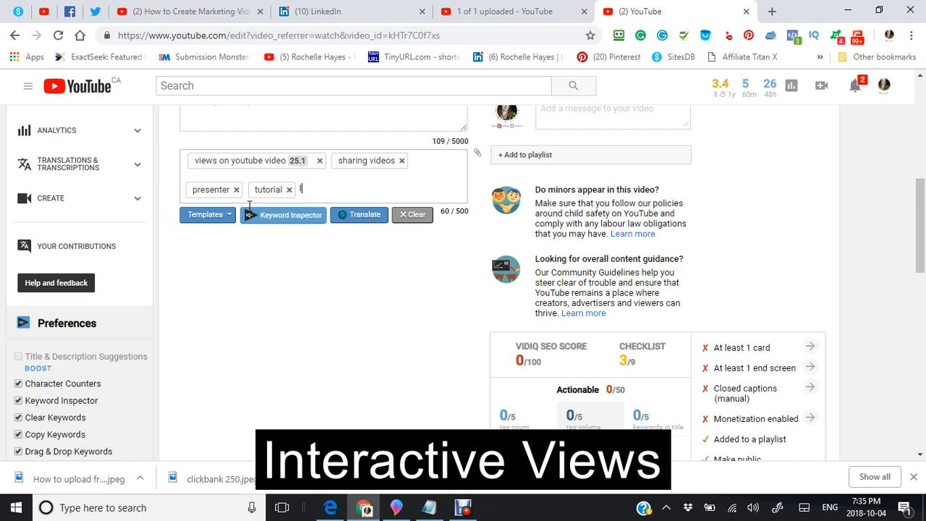
text(lin)
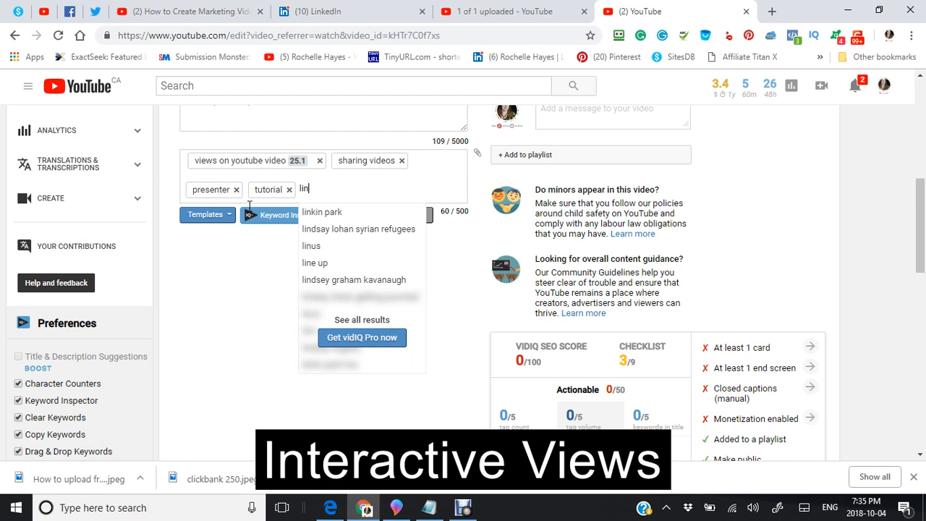
text(kedin)
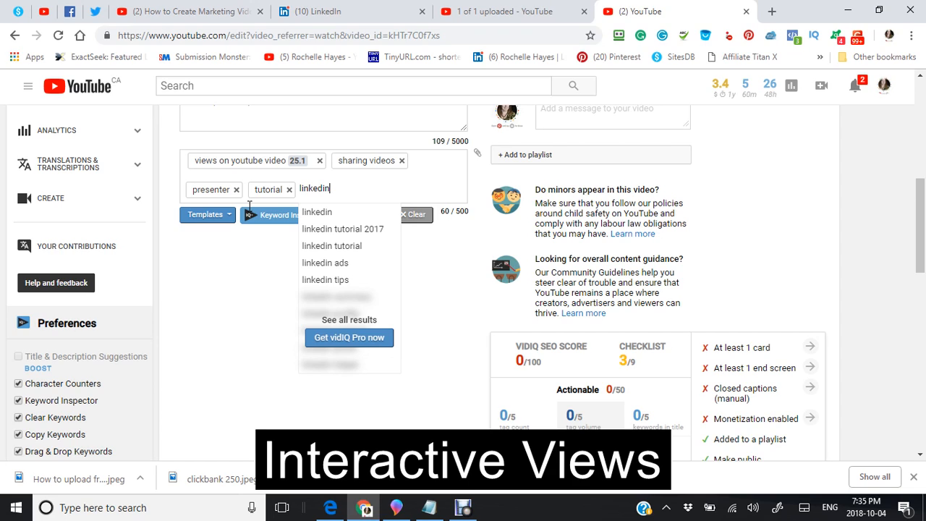
mouse_move(246, 214)
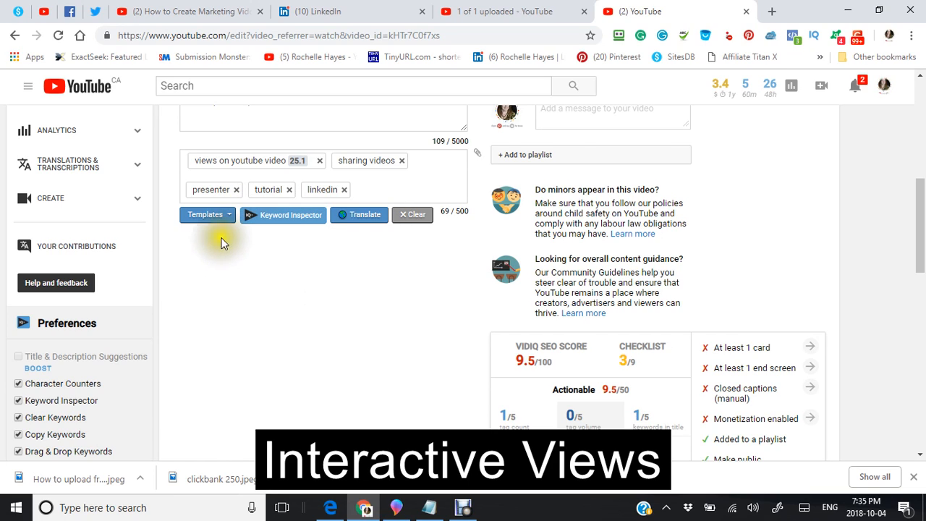
mouse_move(556, 366)
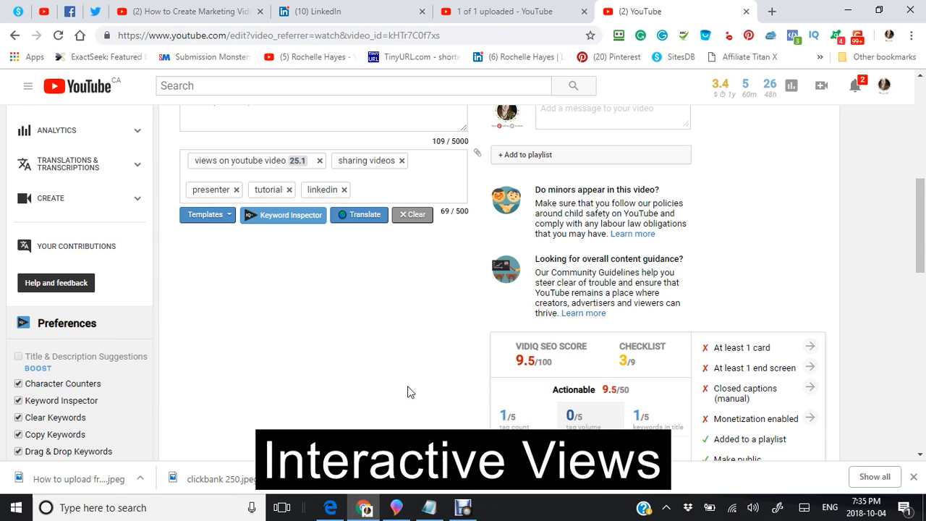
- Review the description and tags, with the SEO score now at 9.5
scroll(down, 3)
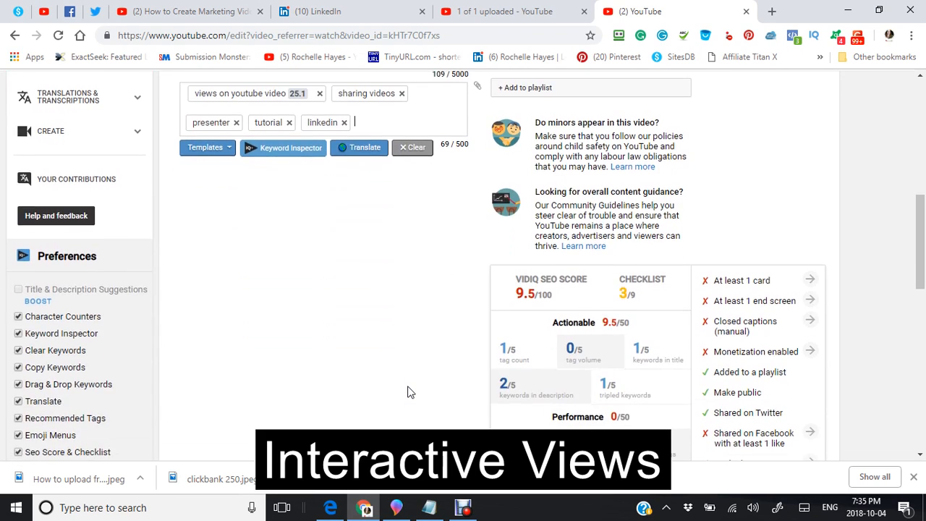
scroll(up, 3)
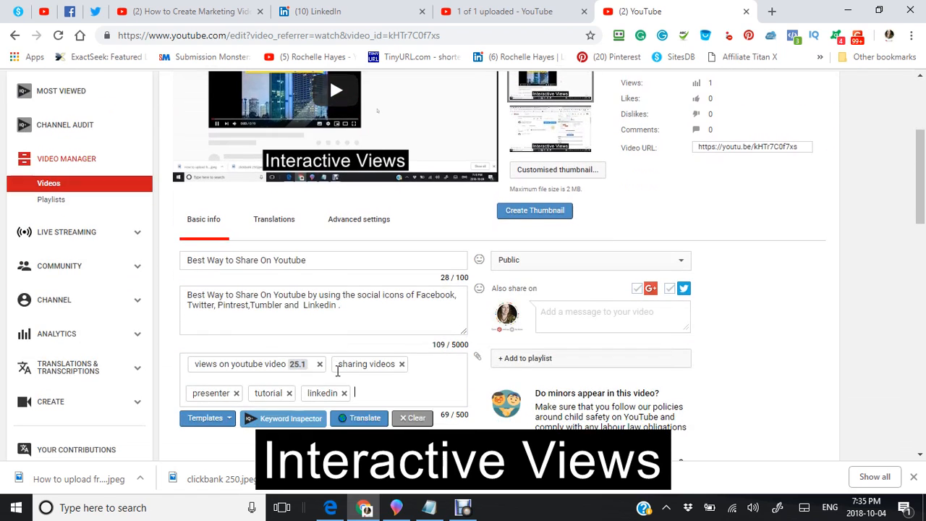
scroll(down, 3)
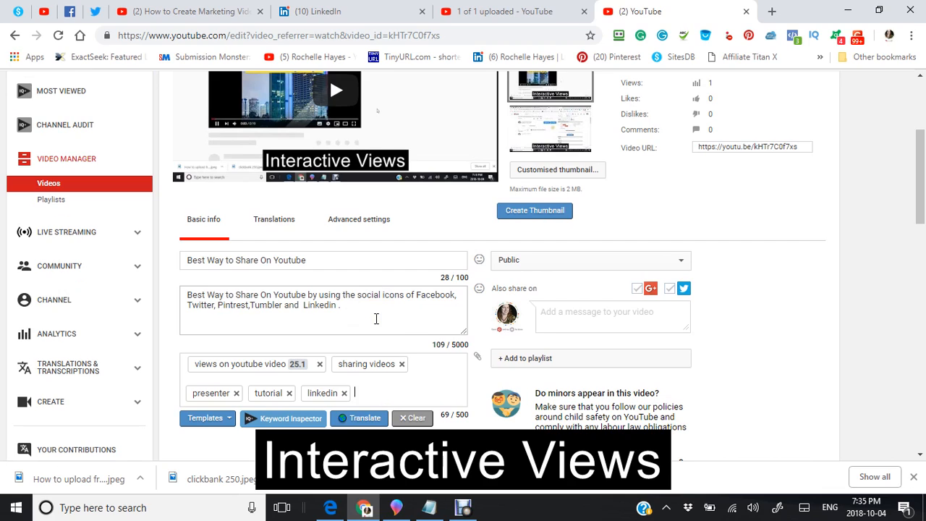
click(316, 260)
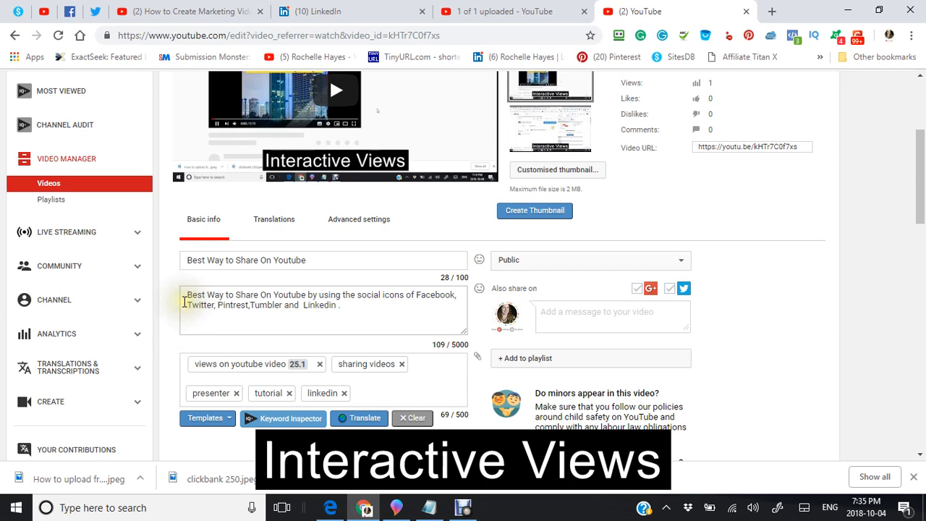
scroll(down, 3)
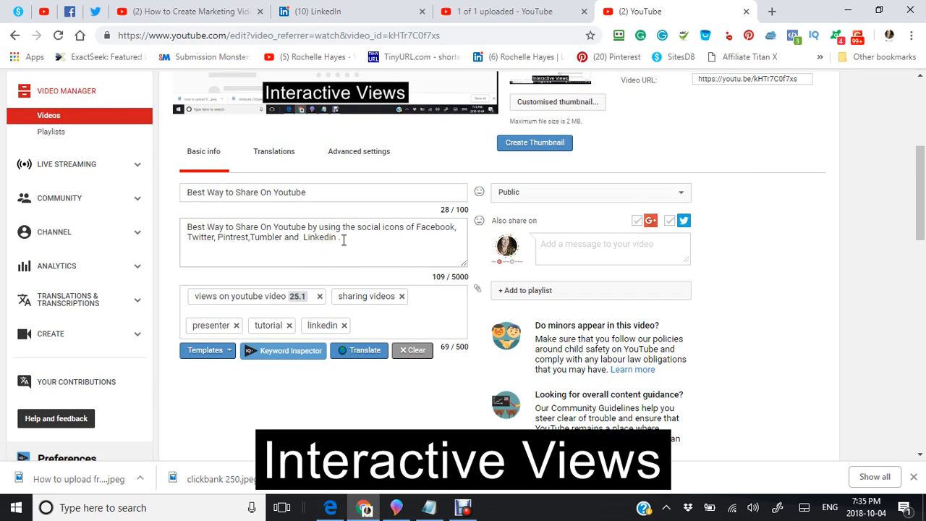
scroll(down, 3)
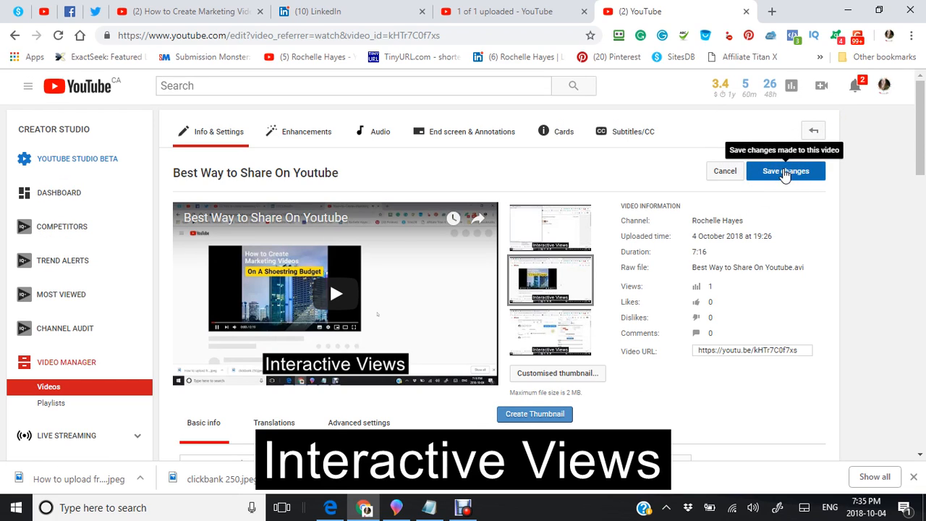
- Save the video's changes, keeping the linkedin, presenter and tutorial tags
click(786, 171)
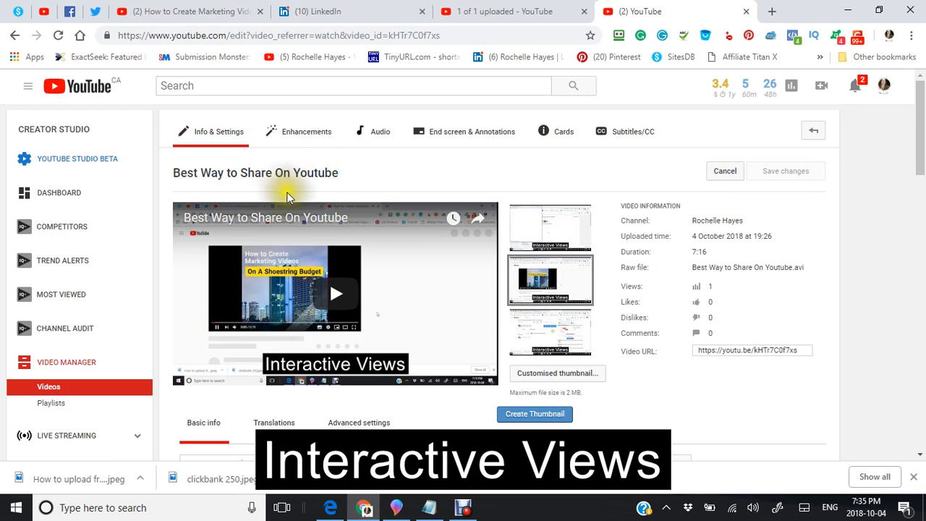
scroll(down, 3)
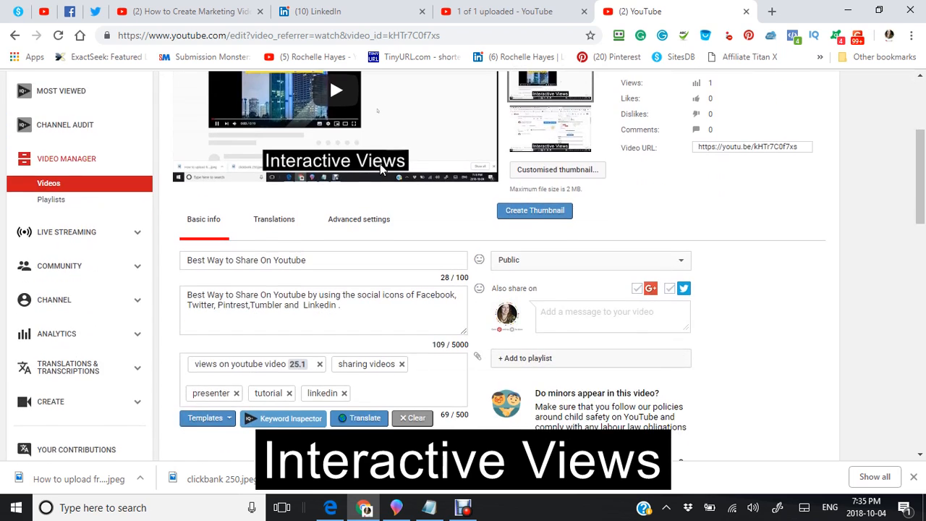
scroll(down, 3)
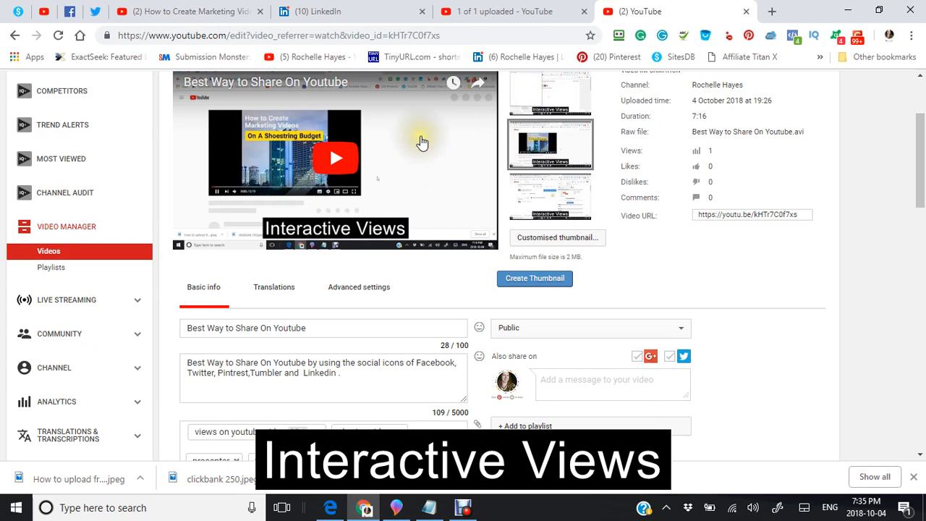
scroll(down, 3)
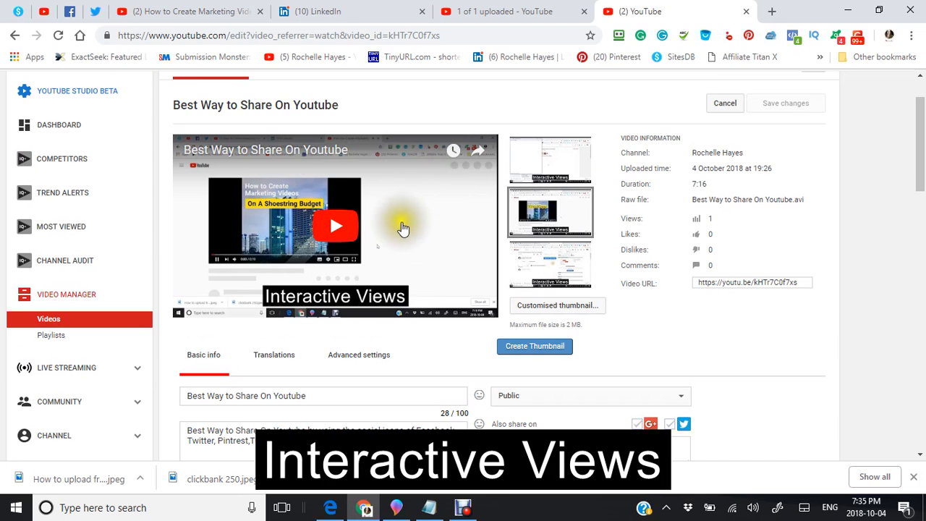
mouse_move(380, 220)
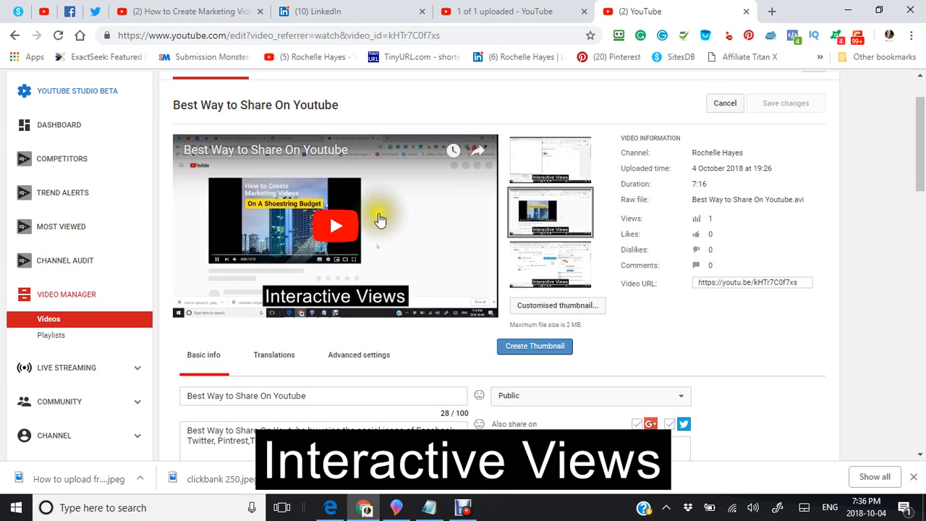